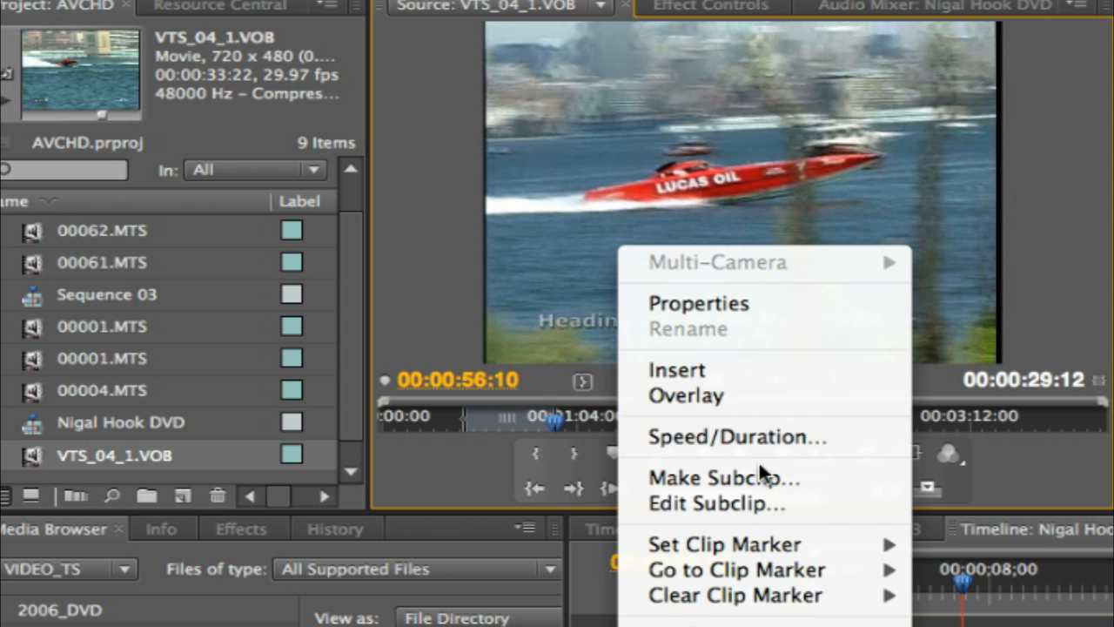
Make three subclips from marked ranges of VTS_04_1.VOB, keeping the default names.
{"action": "left_click", "coordinate": [725, 477]}
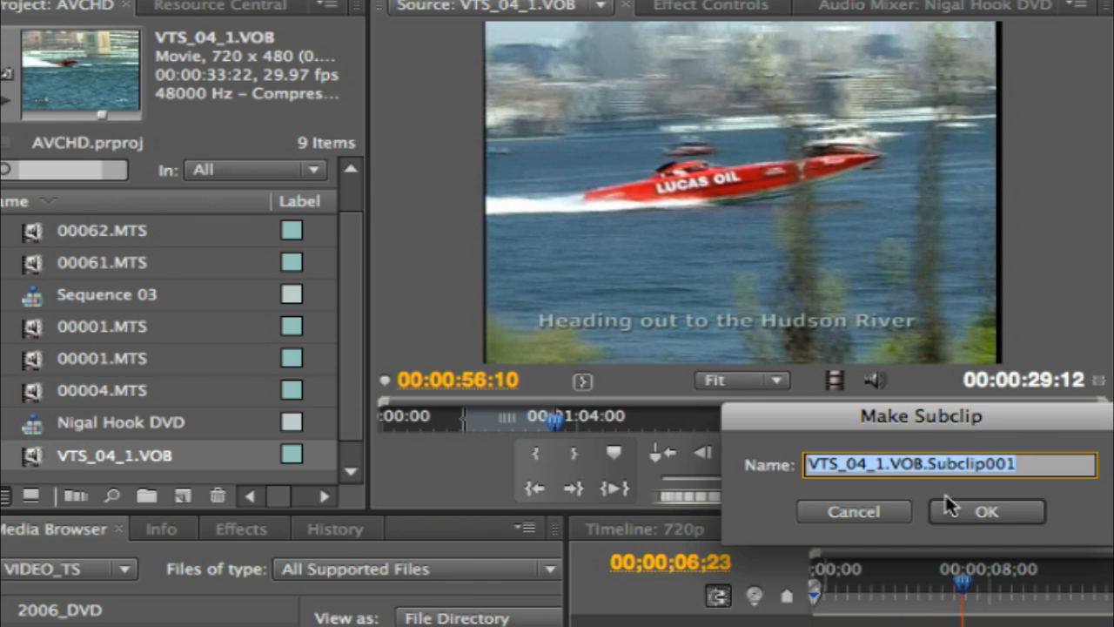
{"action": "left_click", "coordinate": [985, 512]}
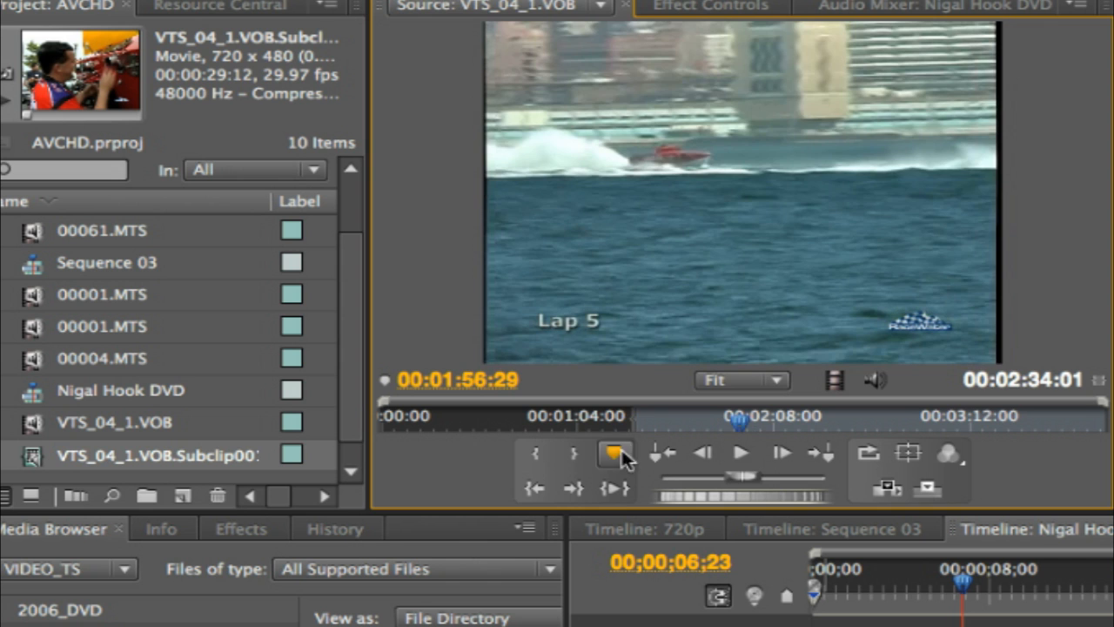
{"action": "right_click", "coordinate": [616, 453]}
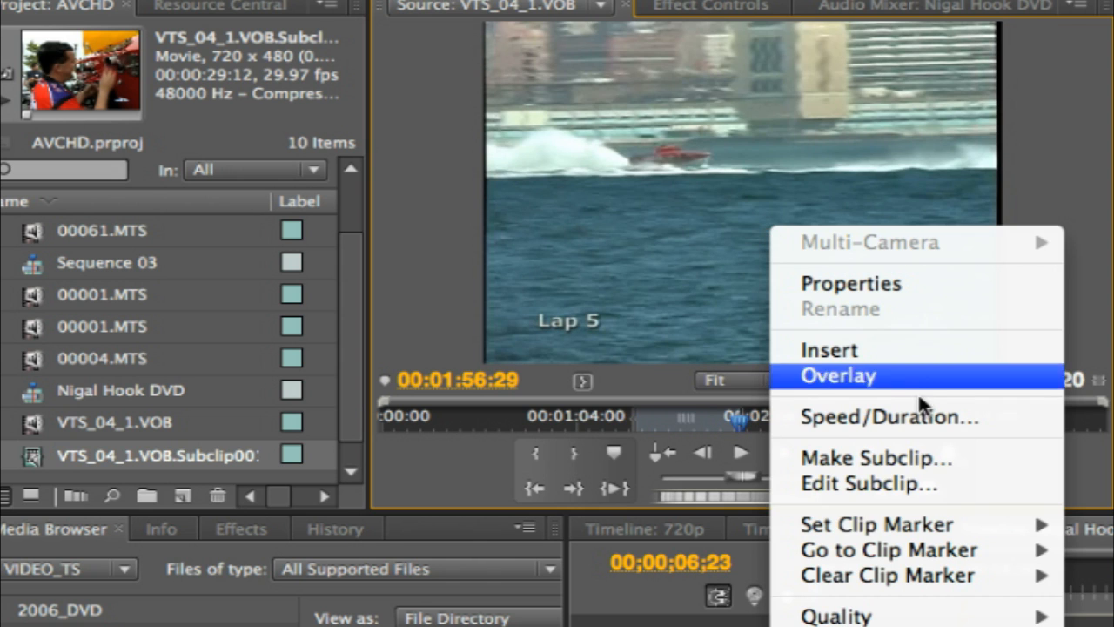
{"action": "left_click", "coordinate": [874, 456]}
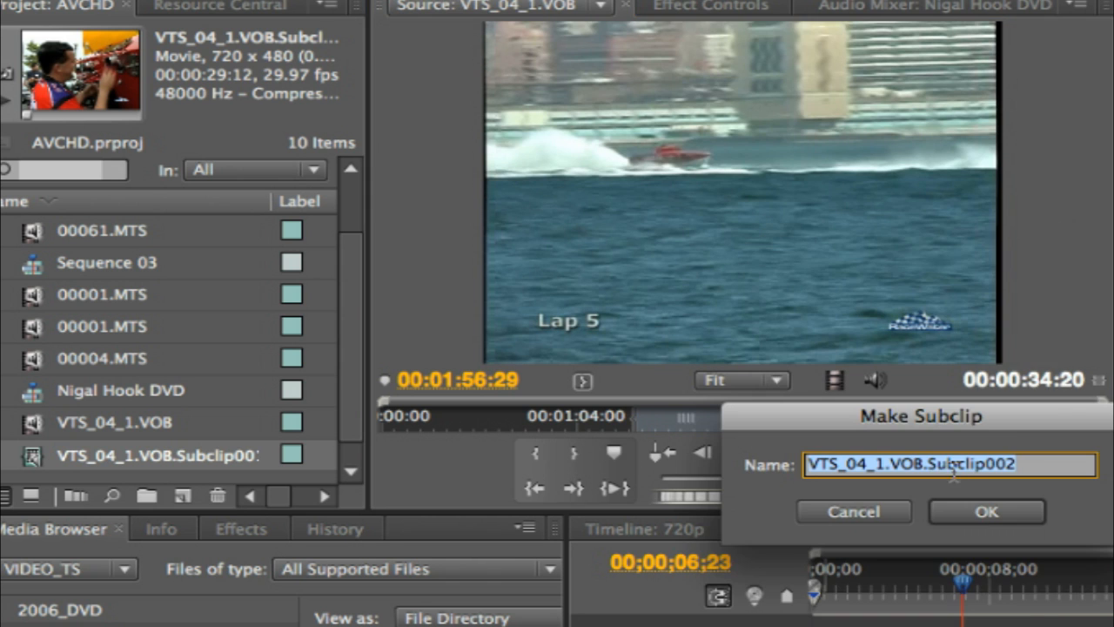
{"action": "left_click", "coordinate": [985, 512]}
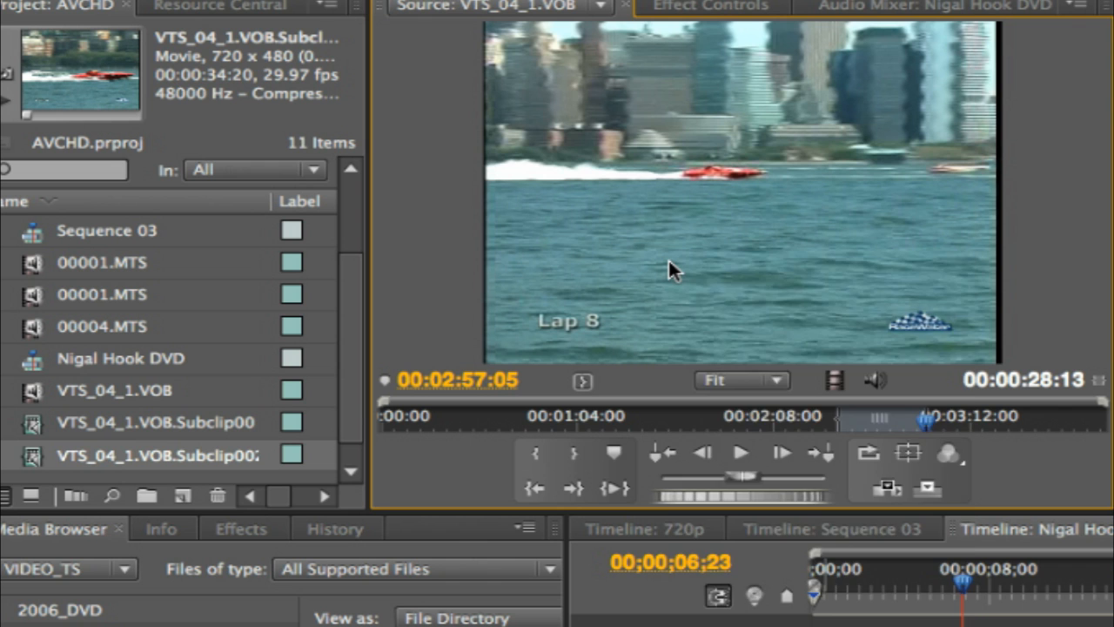
{"action": "right_click", "coordinate": [676, 270]}
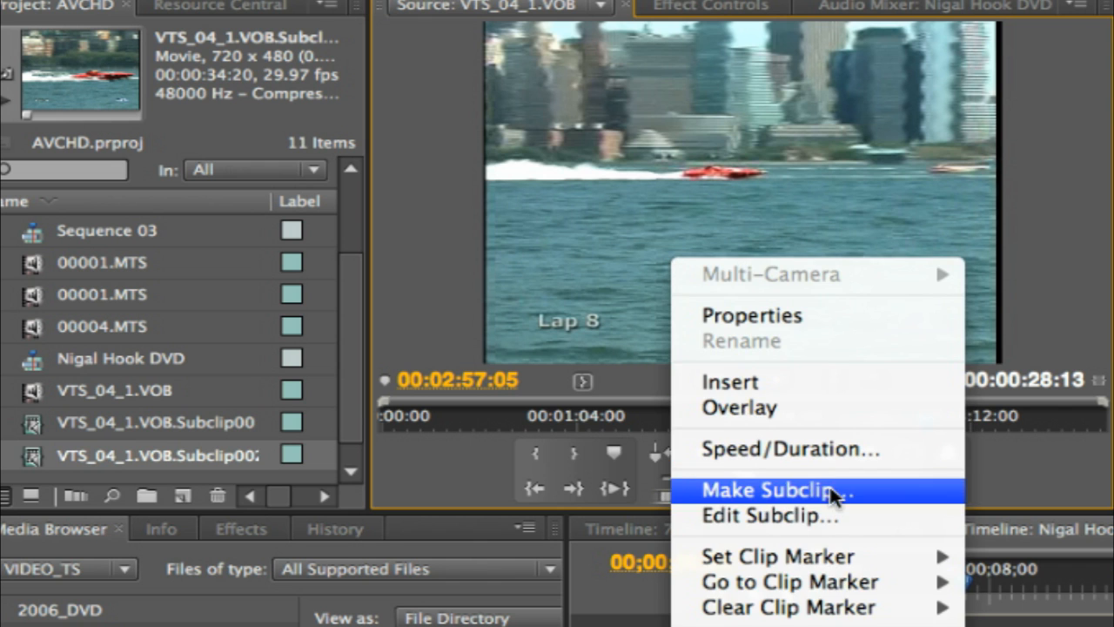
{"action": "left_click", "coordinate": [768, 489]}
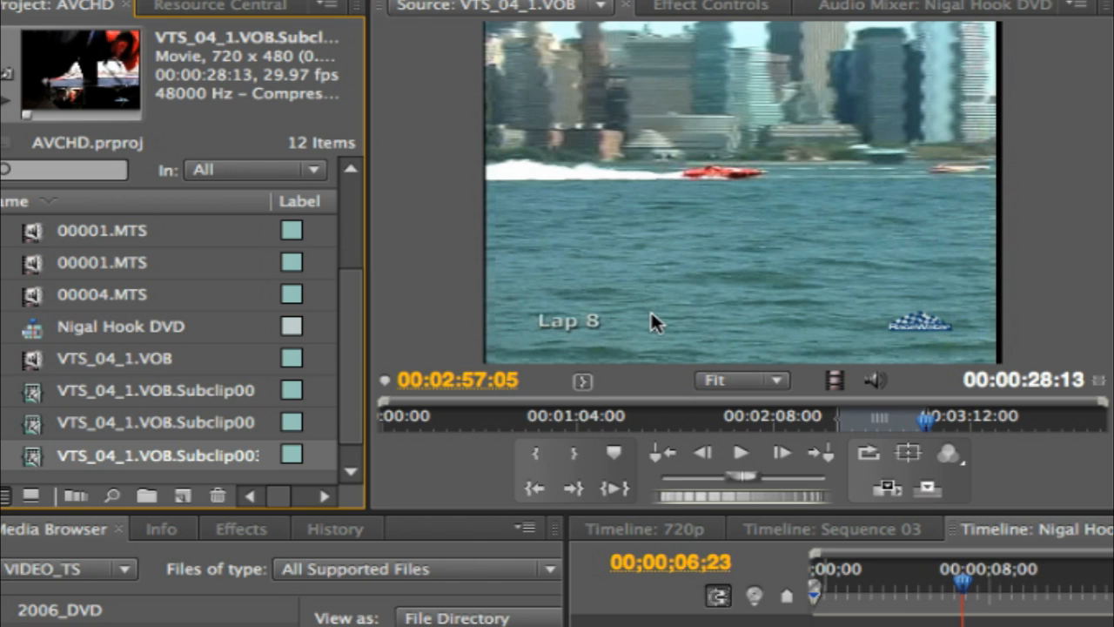
{"action": "mouse_move", "coordinate": [70, 453]}
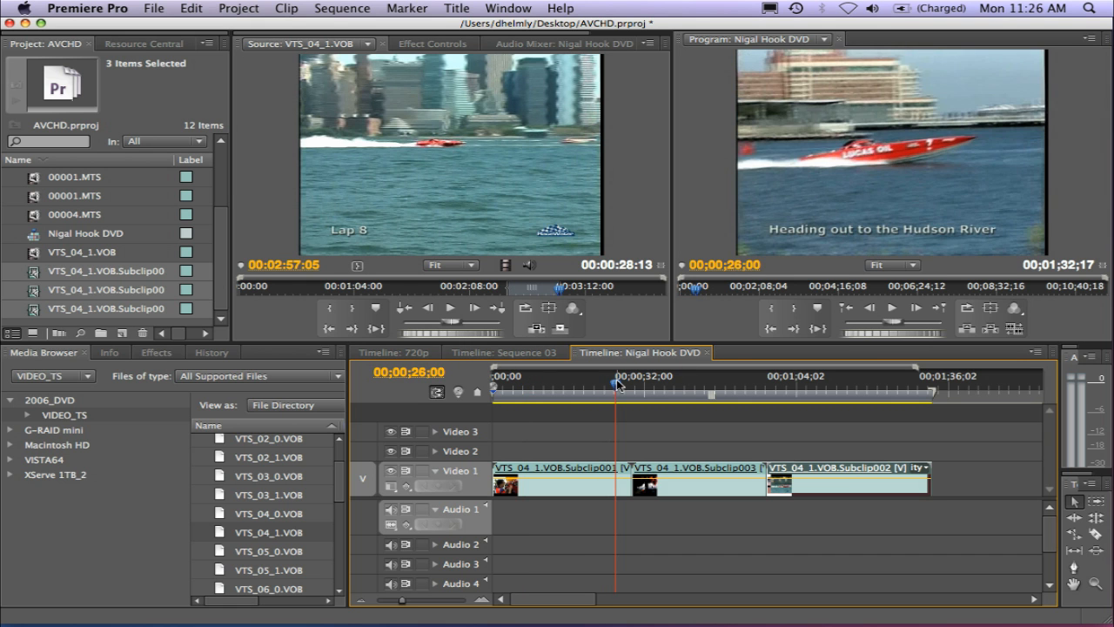
Drop another subclip into Video 1 mid-sequence and browse the 2006_DVD disc contents.
{"action": "left_click", "coordinate": [892, 306]}
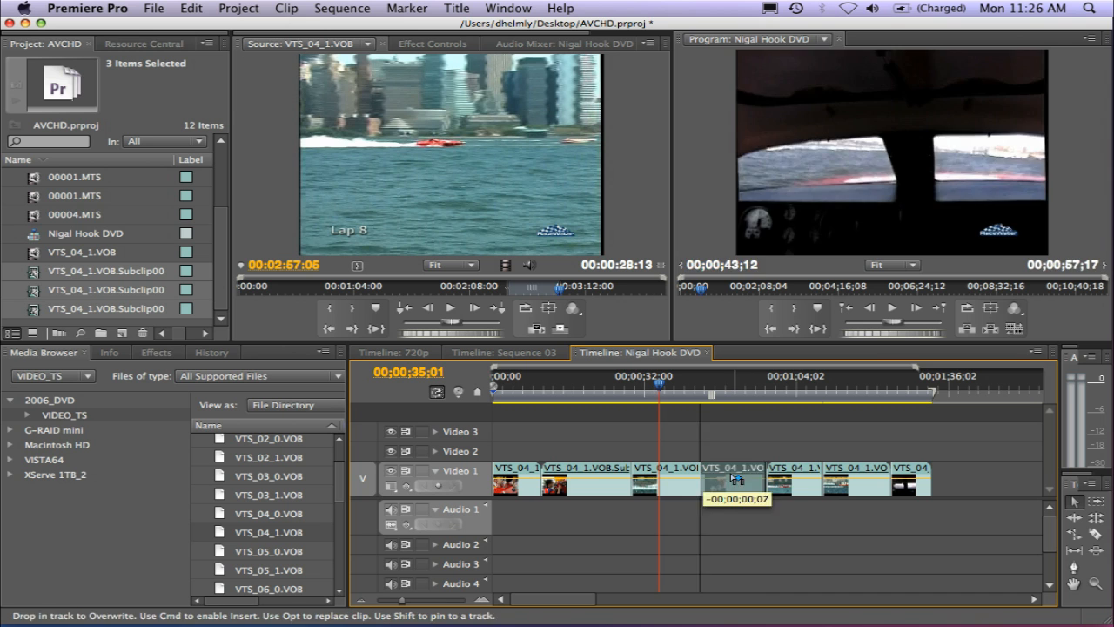
{"action": "left_click_drag", "start_coordinate": [738, 481], "coordinate": [850, 480]}
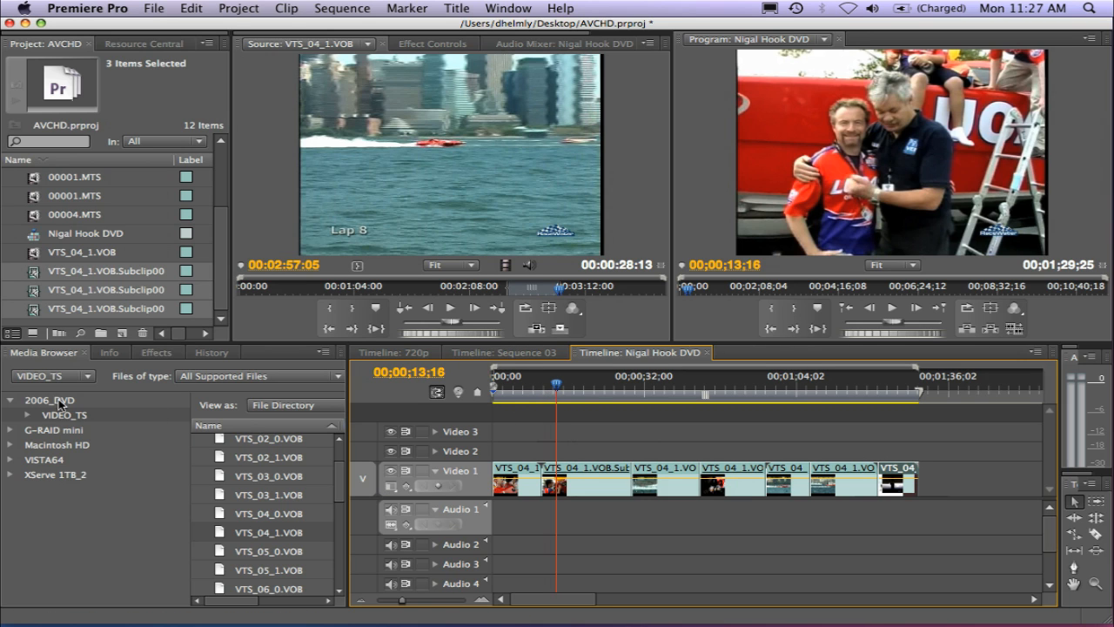
{"action": "mouse_move", "coordinate": [380, 432]}
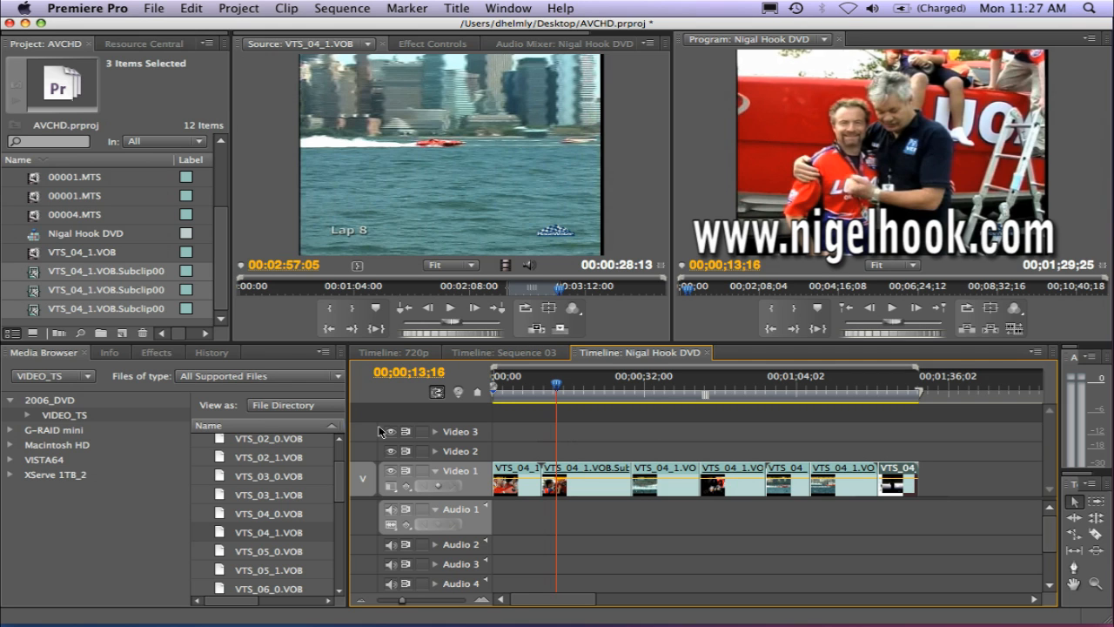
{"action": "mouse_move", "coordinate": [69, 429]}
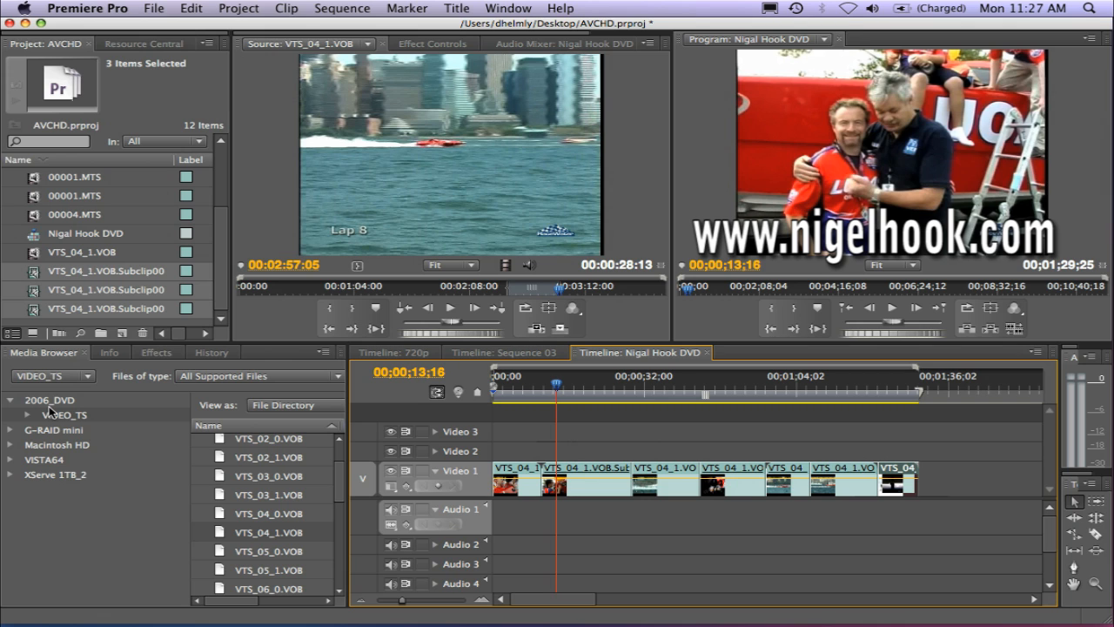
{"action": "left_click", "coordinate": [48, 398]}
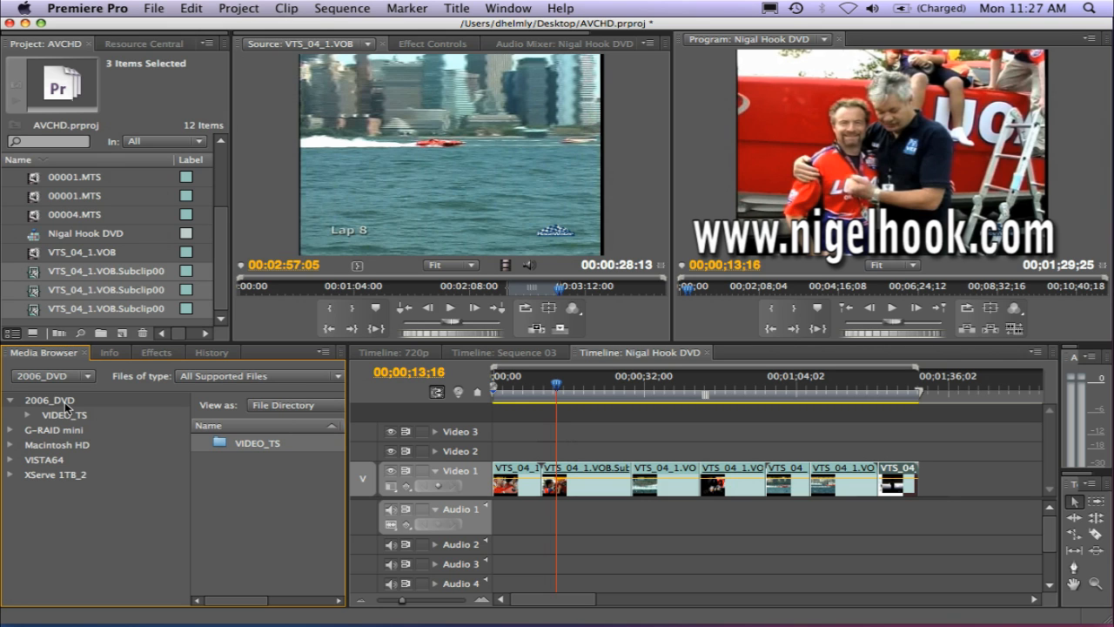
{"action": "mouse_move", "coordinate": [209, 446]}
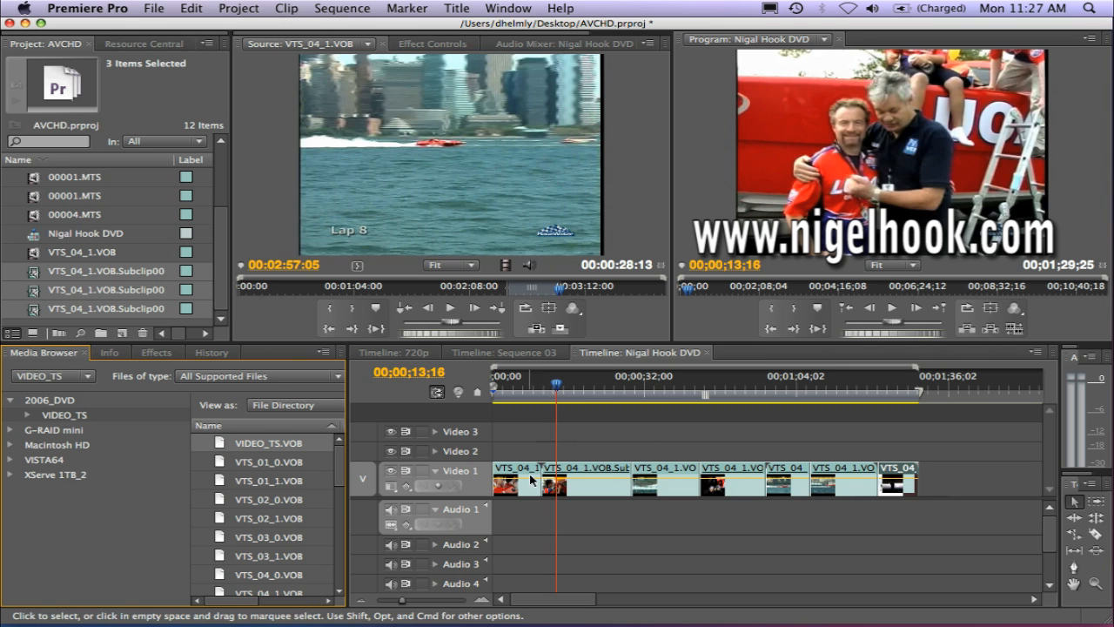
{"action": "mouse_move", "coordinate": [532, 480]}
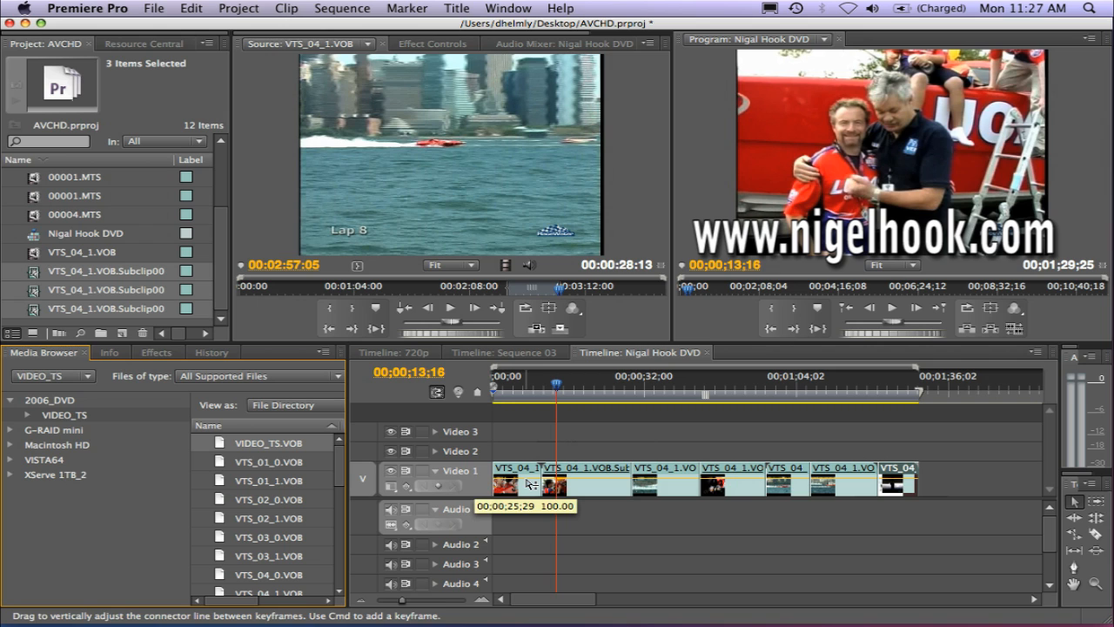
{"action": "scroll", "scroll_direction": "down", "scroll_amount": 3}
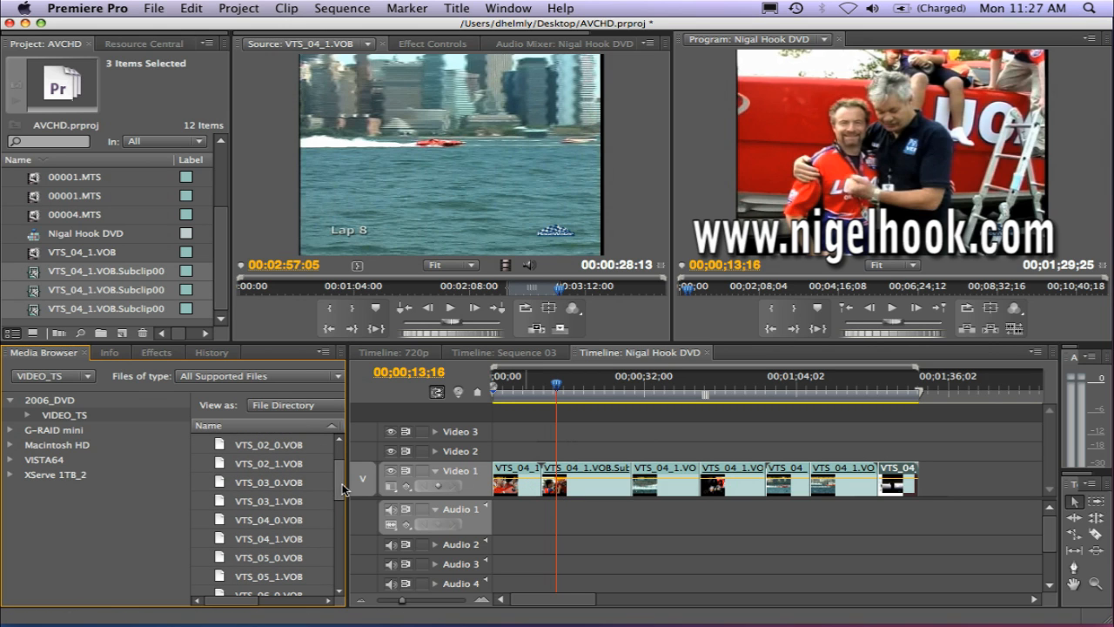
Copy VTS_04_1.VOB from the 2006_DVD VIDEO_TS folder to the desktop in Finder.
{"action": "left_click", "coordinate": [268, 538]}
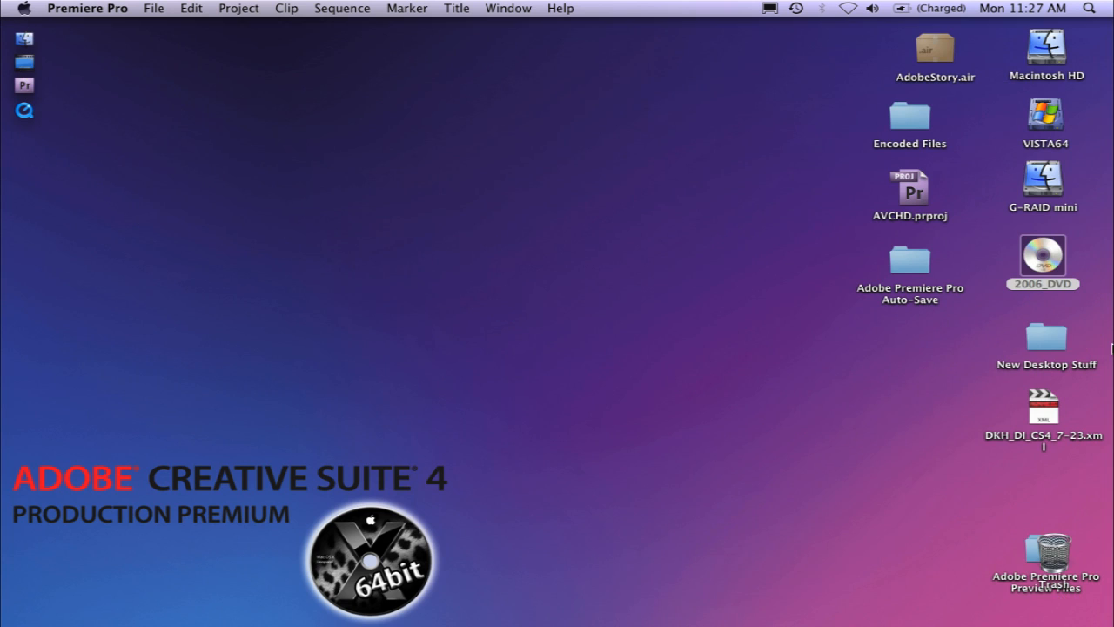
{"action": "double_click", "coordinate": [1043, 254]}
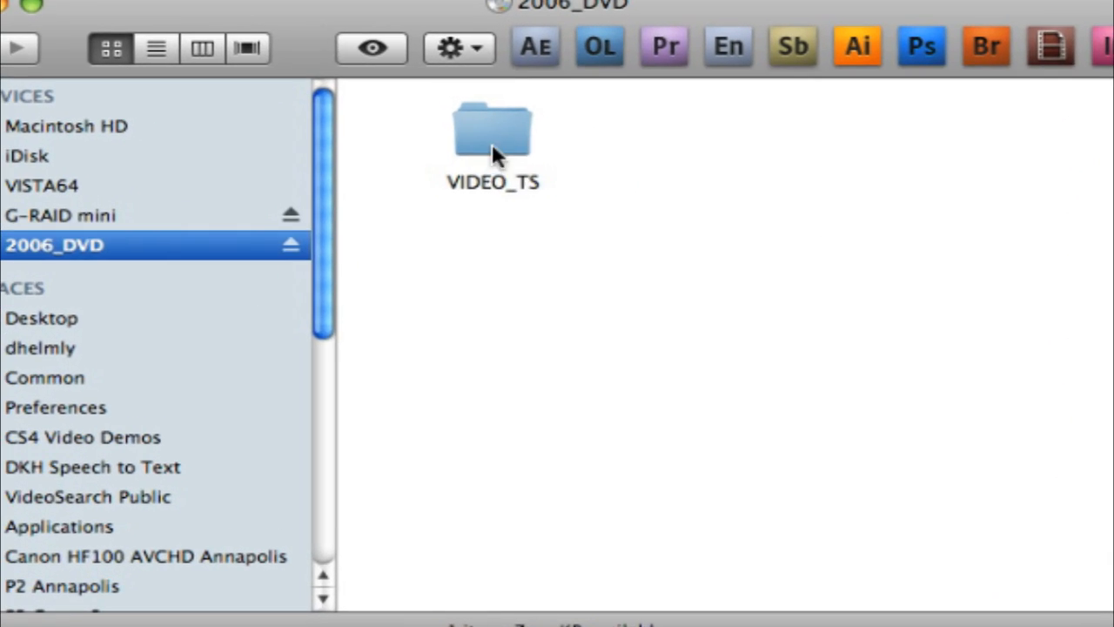
{"action": "left_click", "coordinate": [157, 49]}
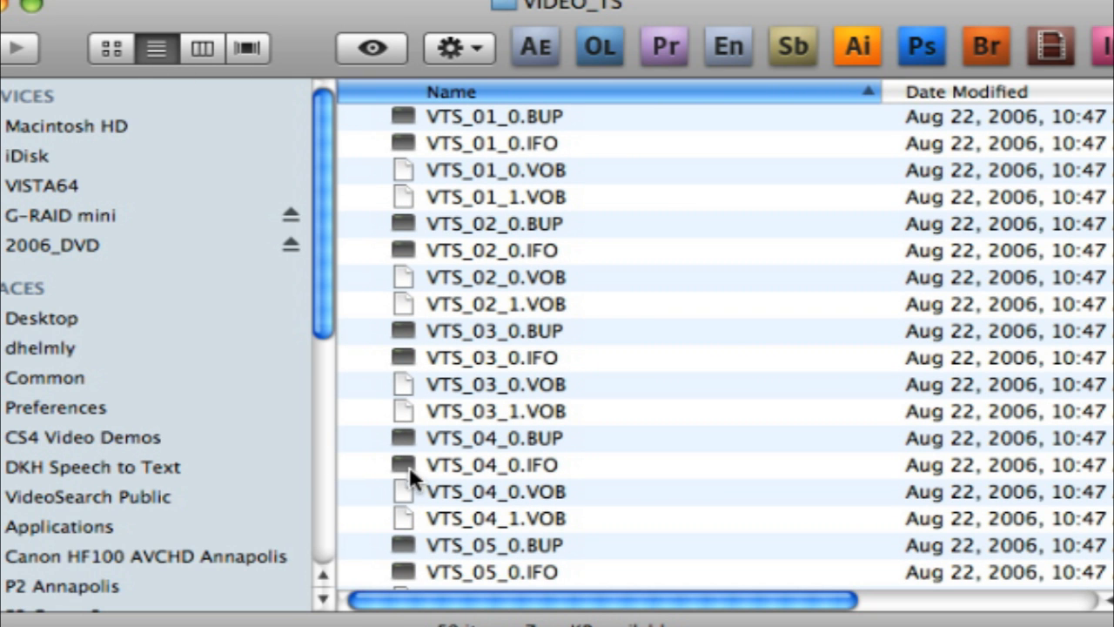
{"action": "left_click", "coordinate": [495, 519]}
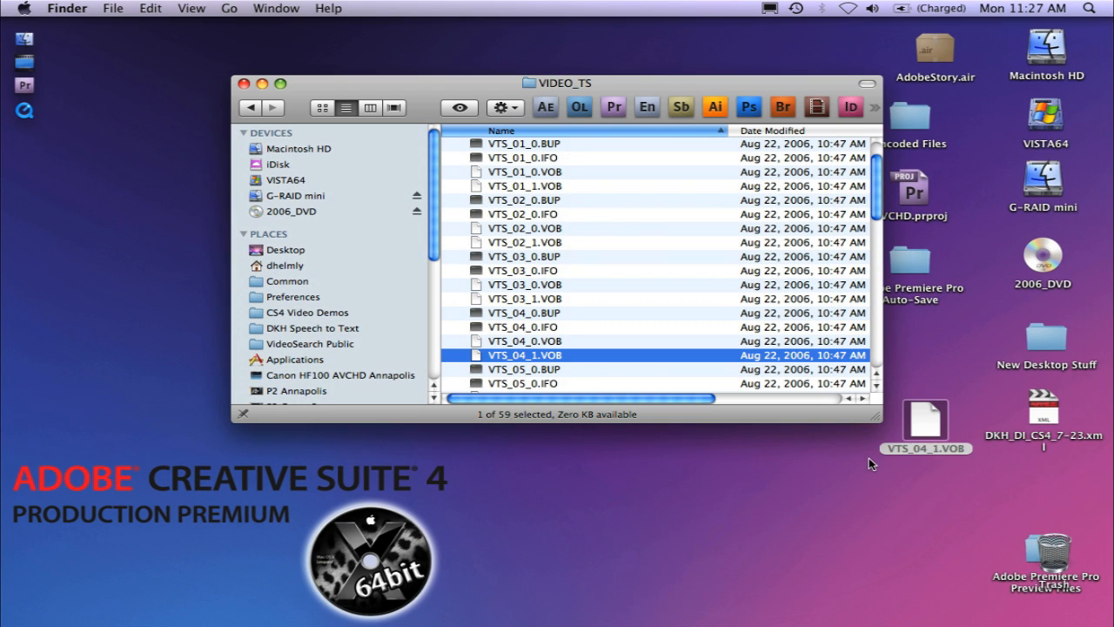
{"action": "mouse_move", "coordinate": [921, 432]}
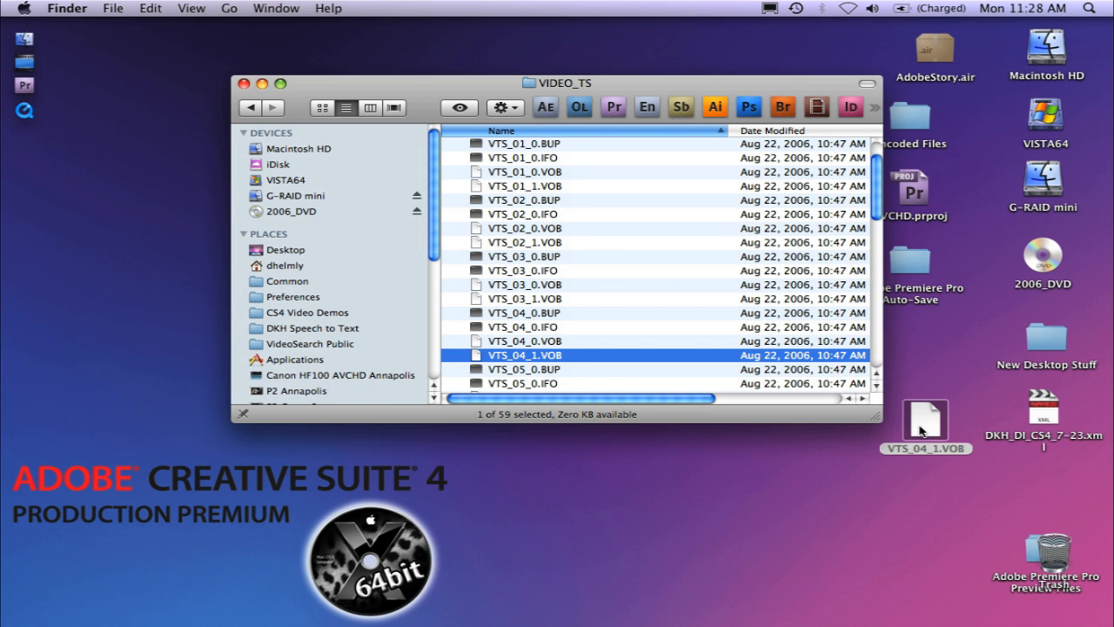
{"action": "mouse_move", "coordinate": [898, 231]}
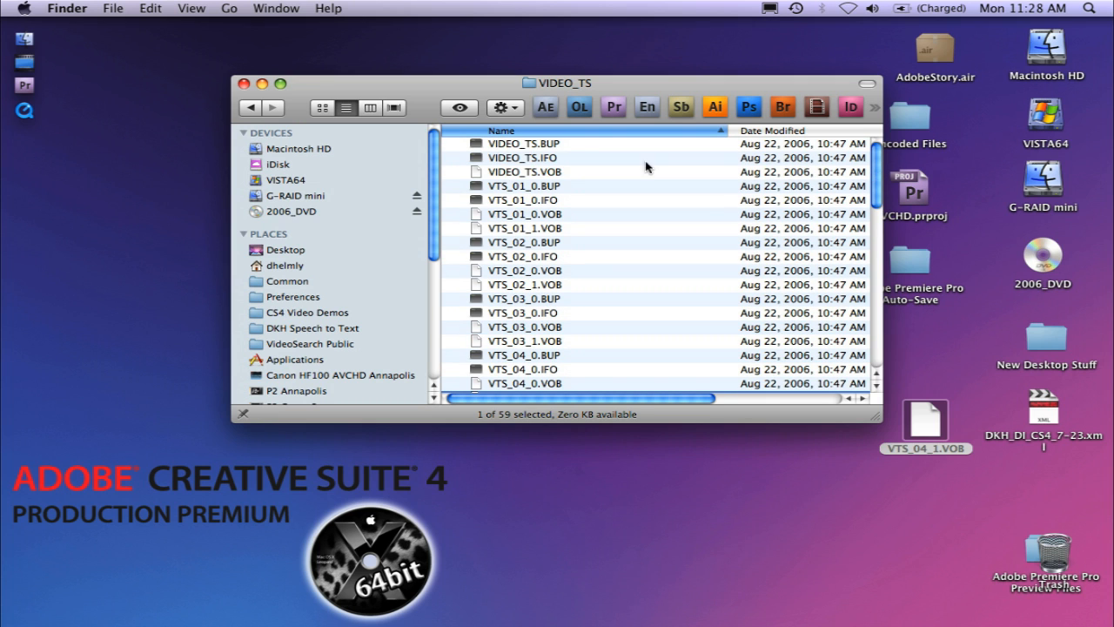
{"action": "left_click", "coordinate": [293, 210]}
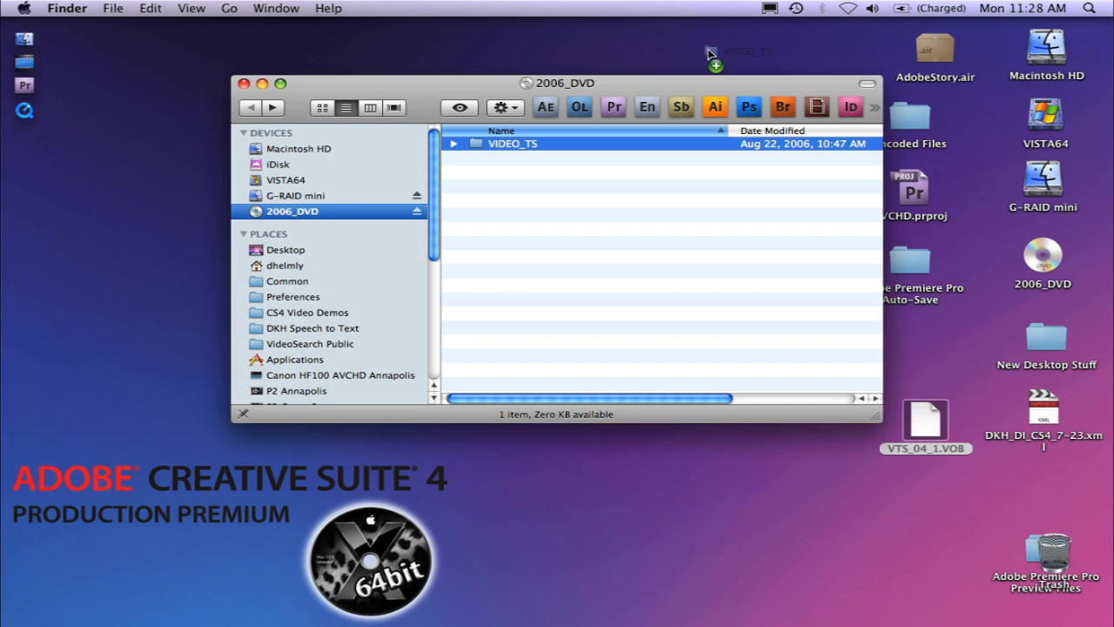
{"action": "left_click", "coordinate": [514, 143]}
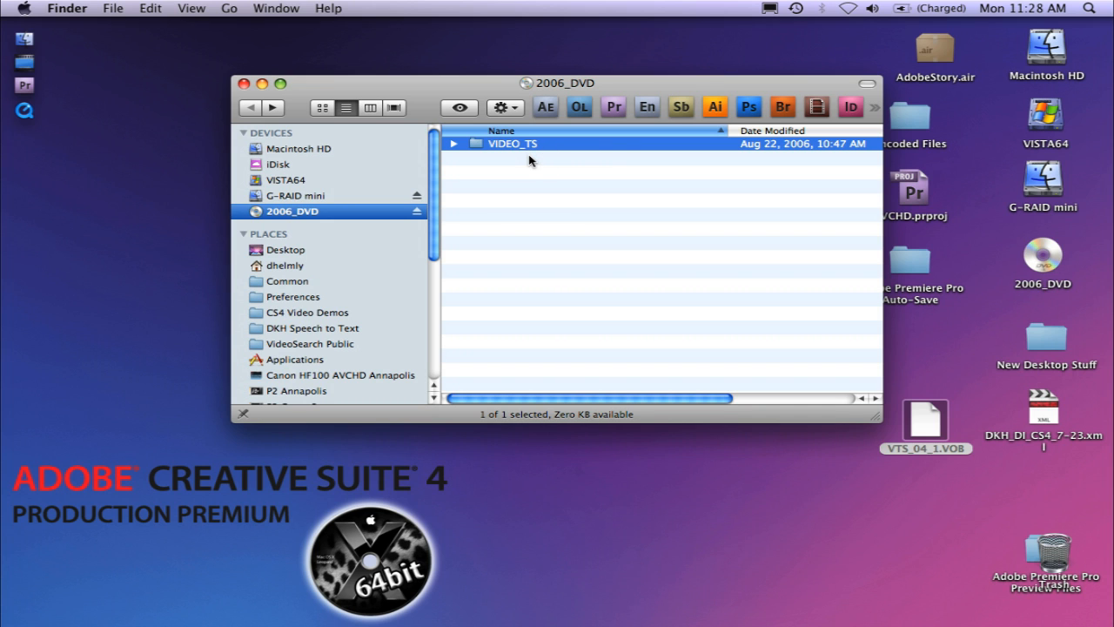
{"action": "mouse_move", "coordinate": [184, 61]}
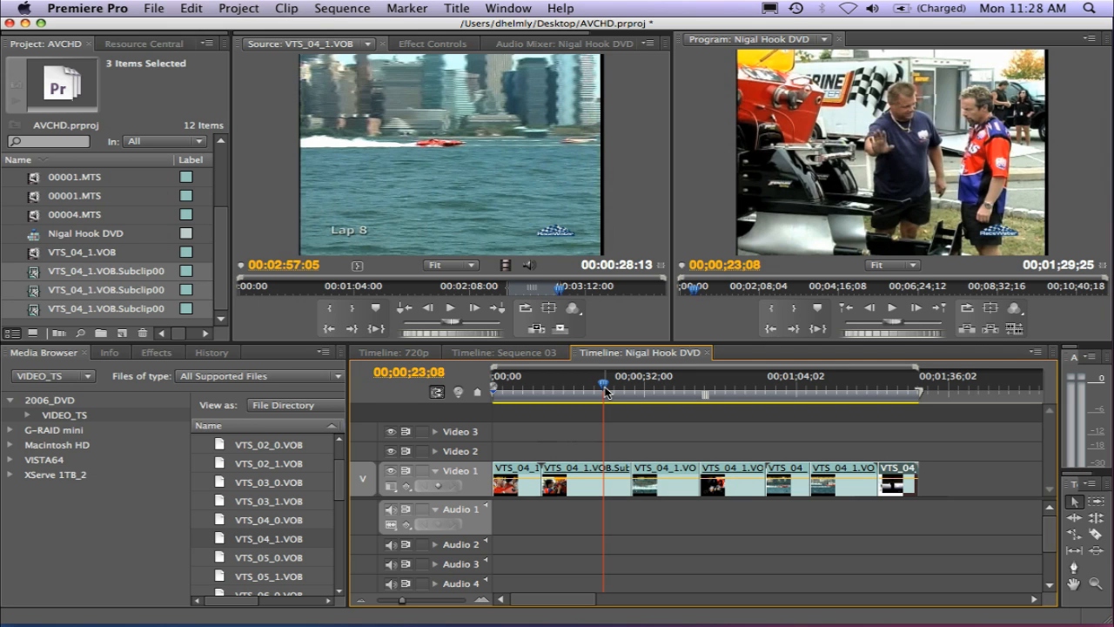
{"action": "mouse_move", "coordinate": [355, 564]}
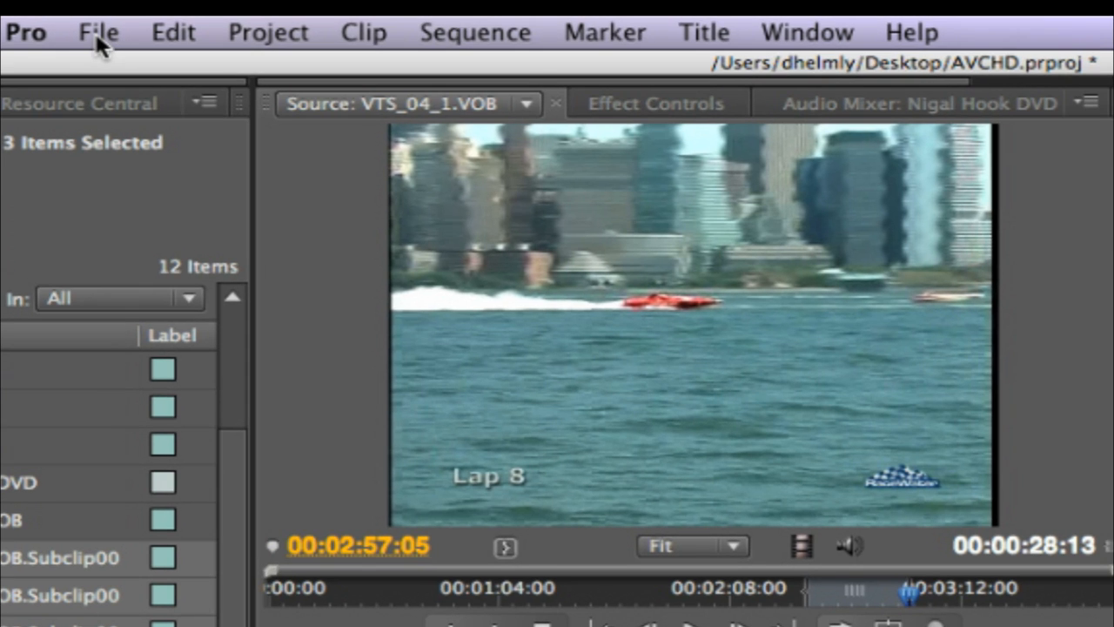
Export the current frame as Targa still Nigal Hook DVD_495.tga to the desktop.
{"action": "left_click", "coordinate": [97, 31]}
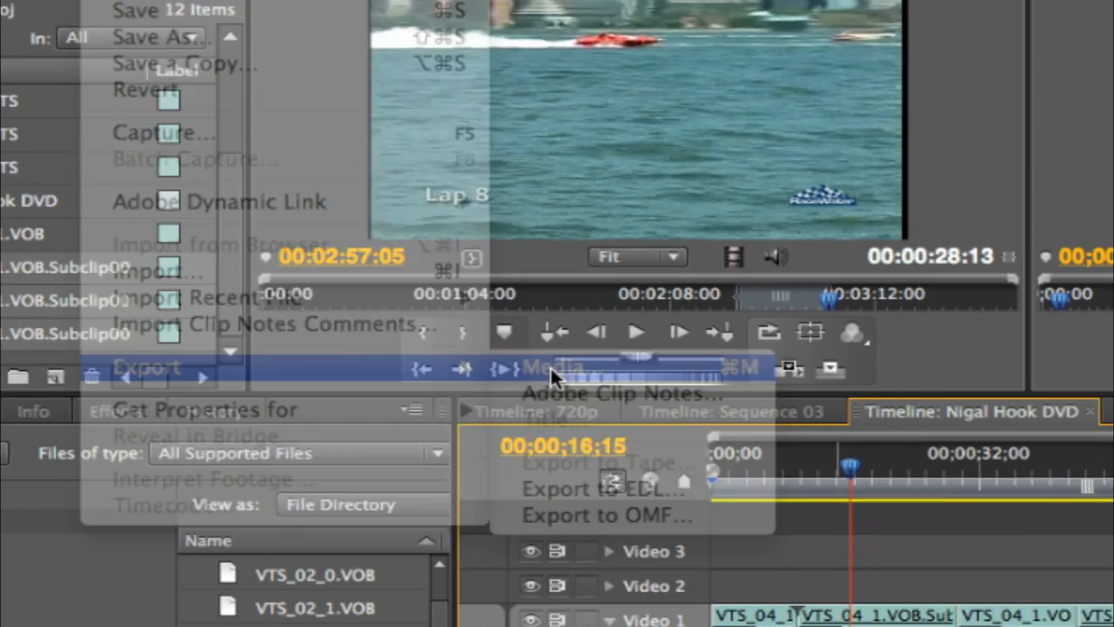
{"action": "left_click", "coordinate": [548, 365]}
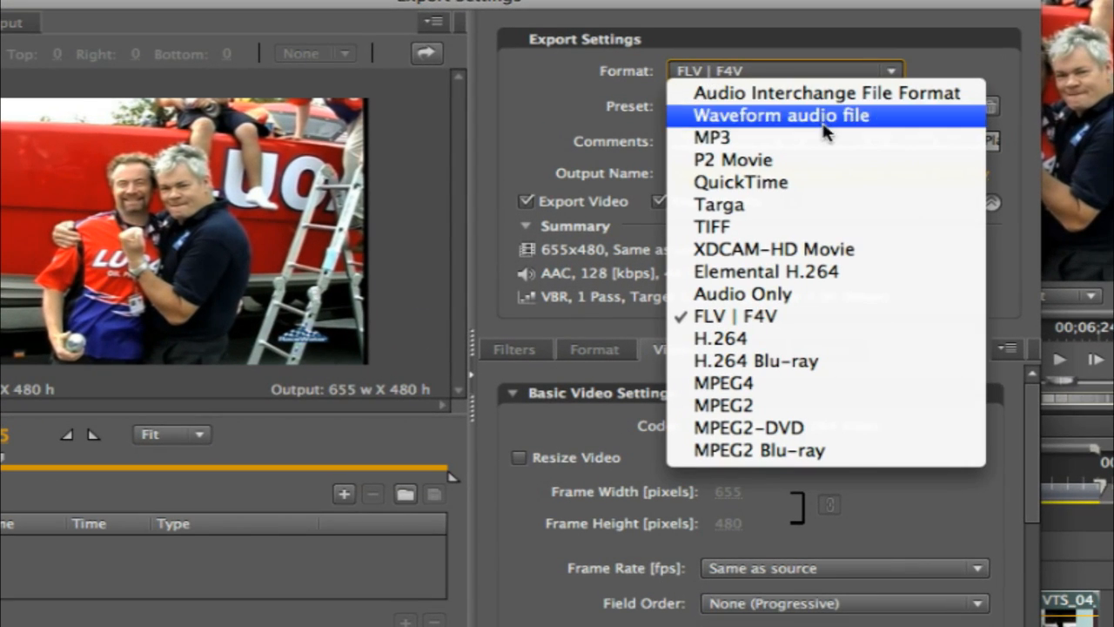
{"action": "mouse_move", "coordinate": [821, 226]}
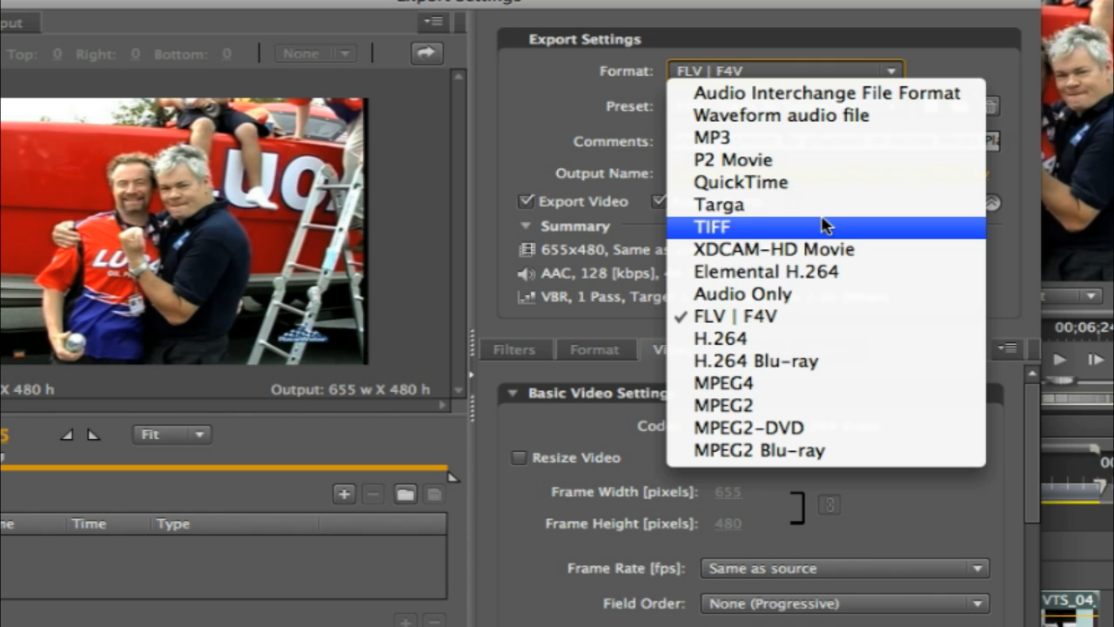
{"action": "mouse_move", "coordinate": [821, 205]}
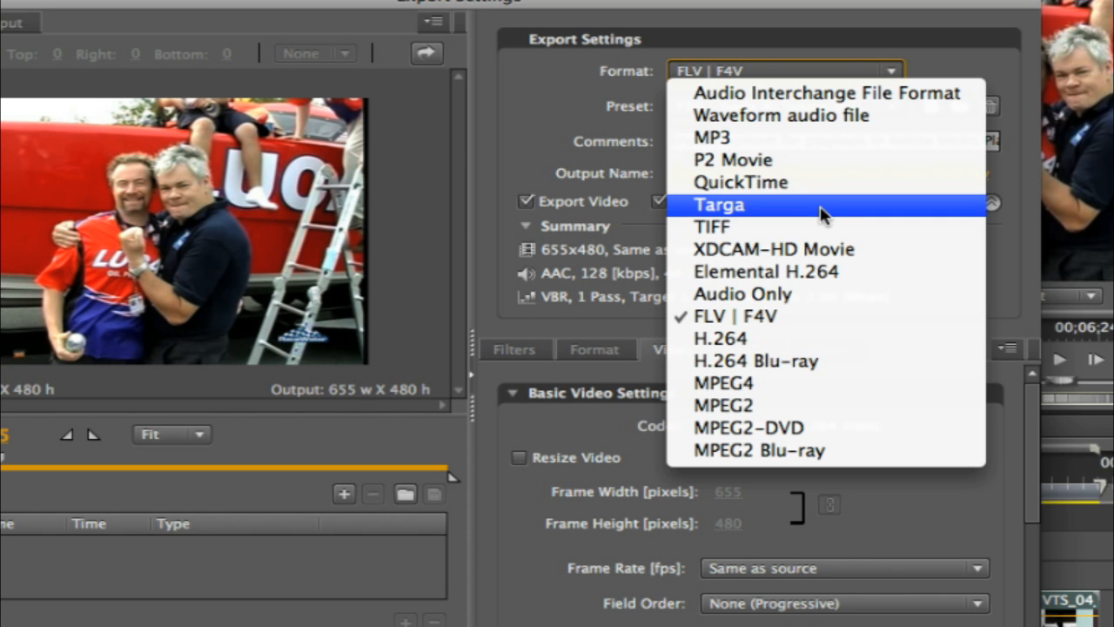
{"action": "left_click", "coordinate": [717, 206]}
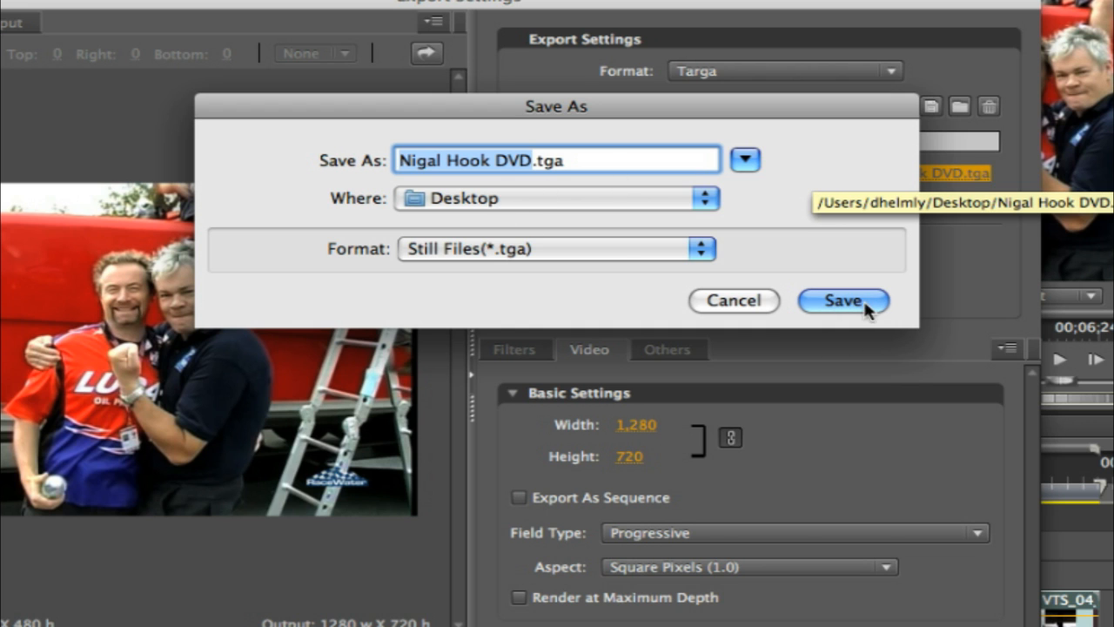
{"action": "left_click", "coordinate": [843, 299]}
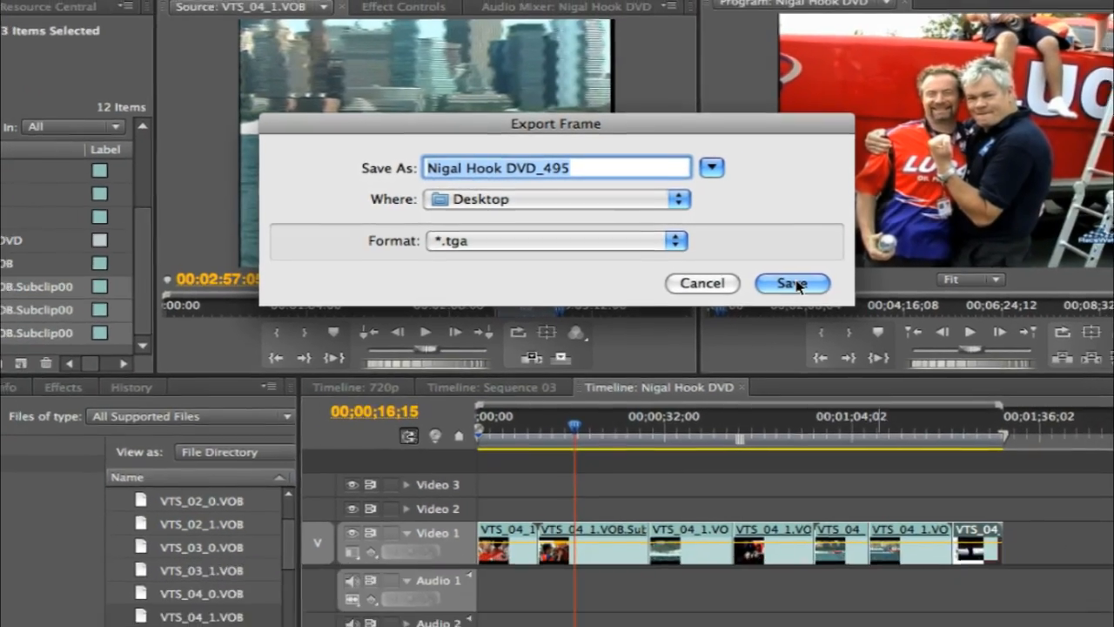
{"action": "left_click", "coordinate": [790, 282]}
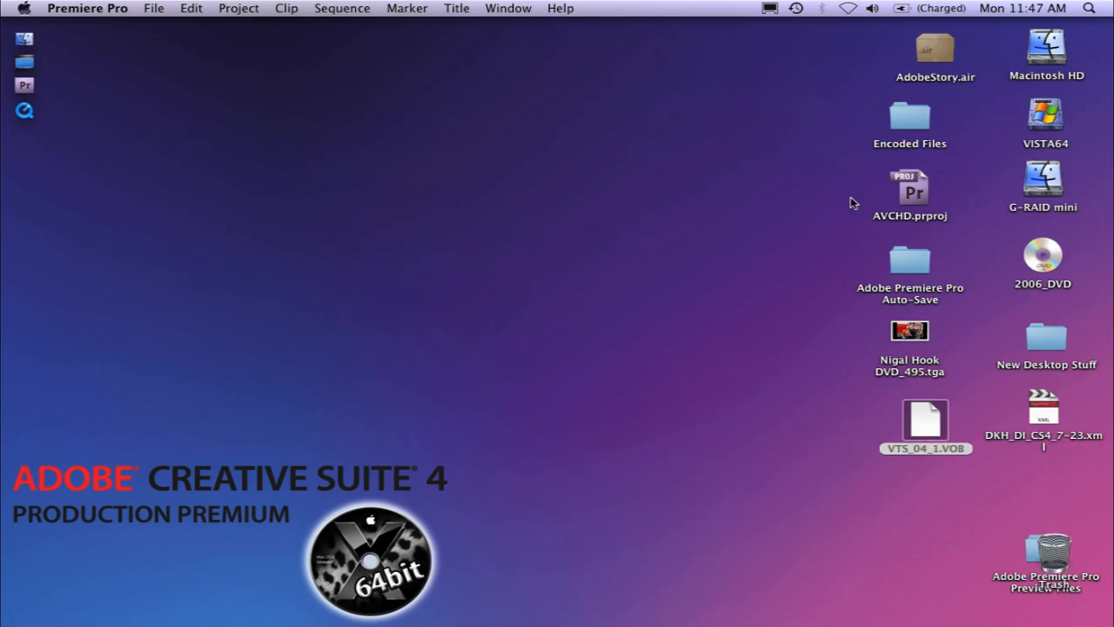
{"action": "mouse_move", "coordinate": [1018, 357]}
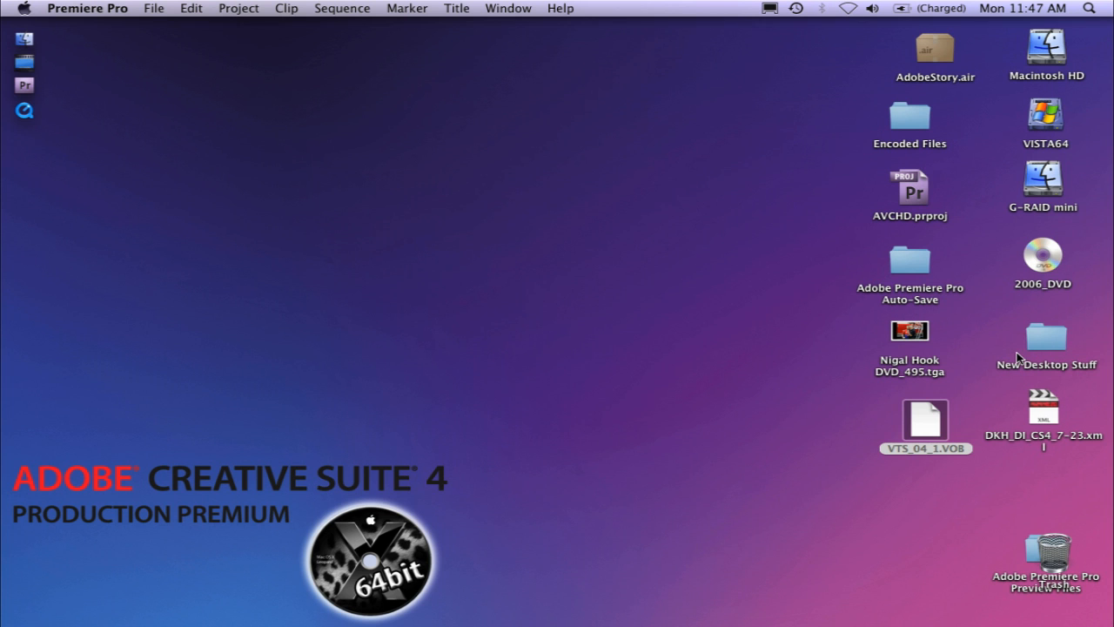
{"action": "mouse_move", "coordinate": [924, 344]}
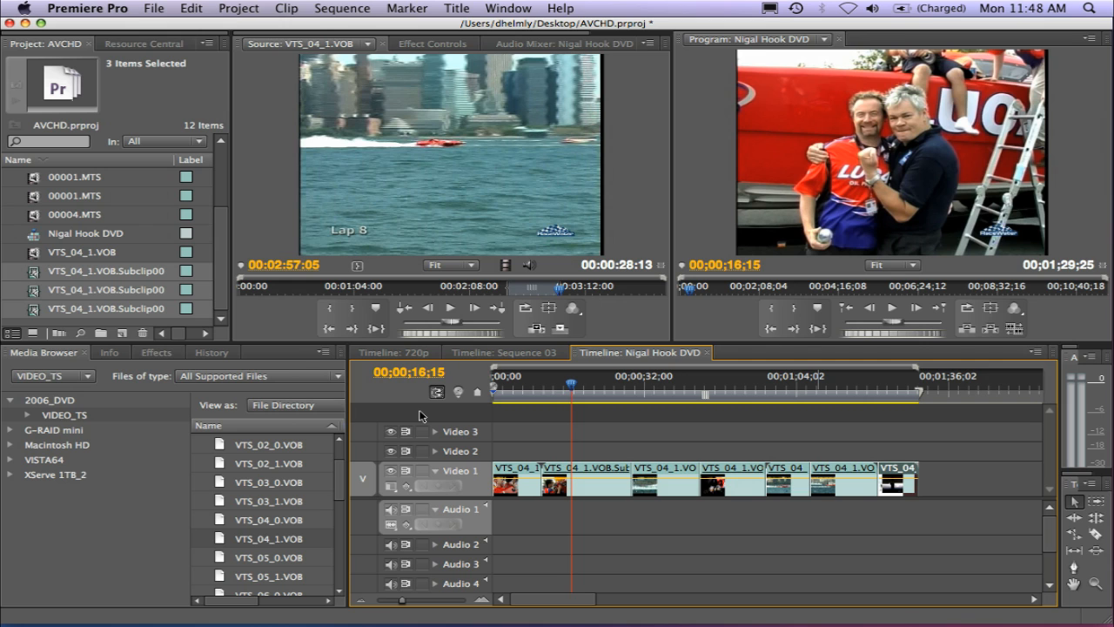
{"action": "mouse_move", "coordinate": [421, 416]}
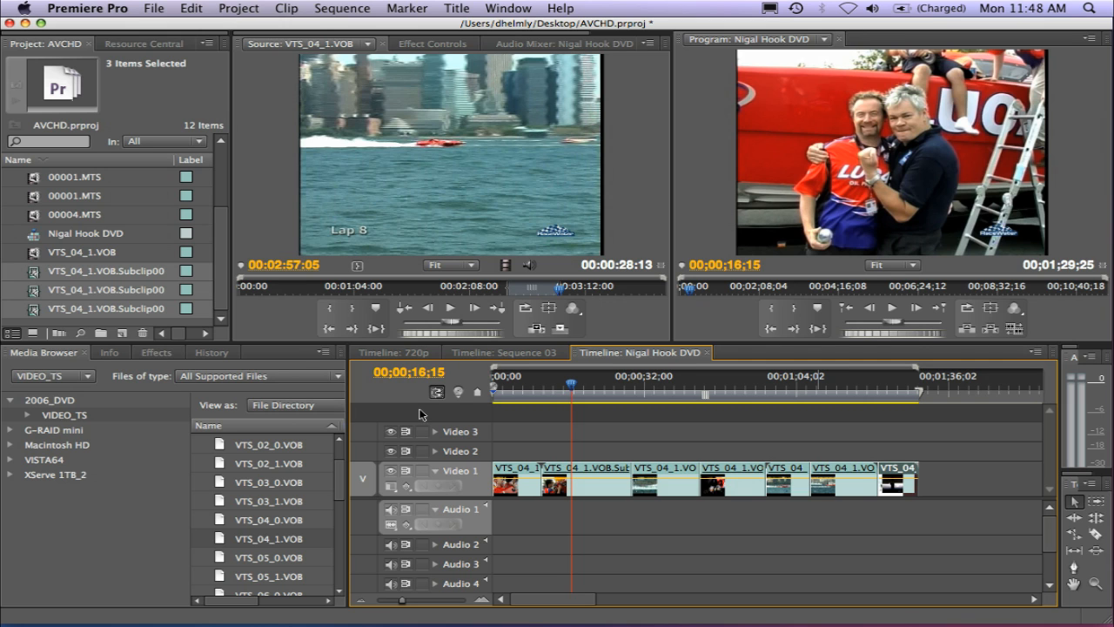
Close the AVCHD project and open the Red x108 project from Recent Projects.
{"action": "left_click", "coordinate": [153, 7]}
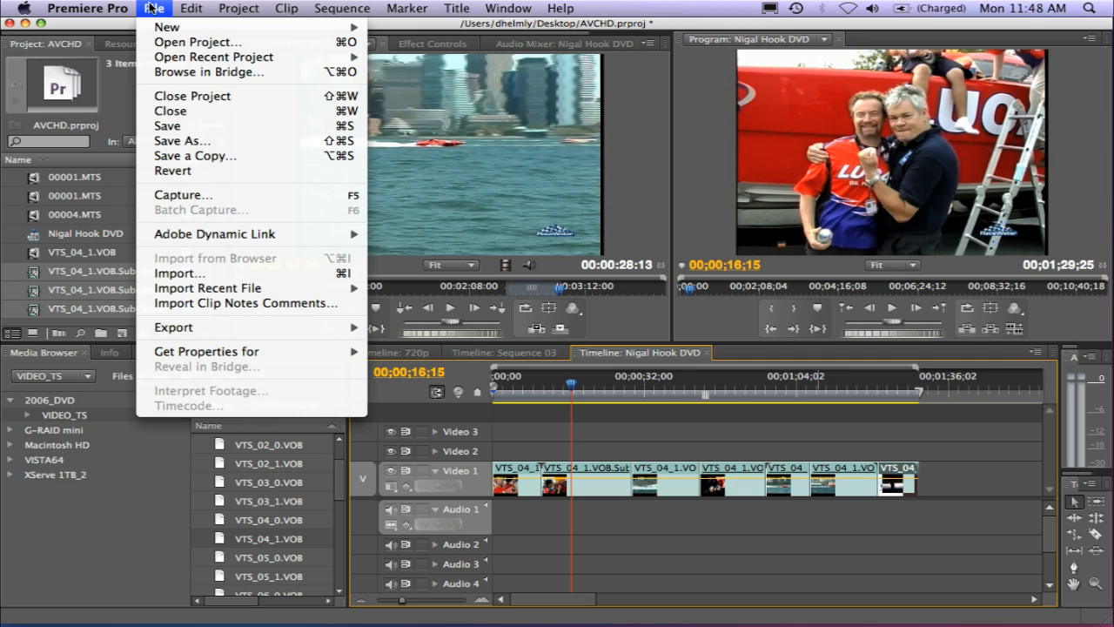
{"action": "left_click", "coordinate": [192, 96]}
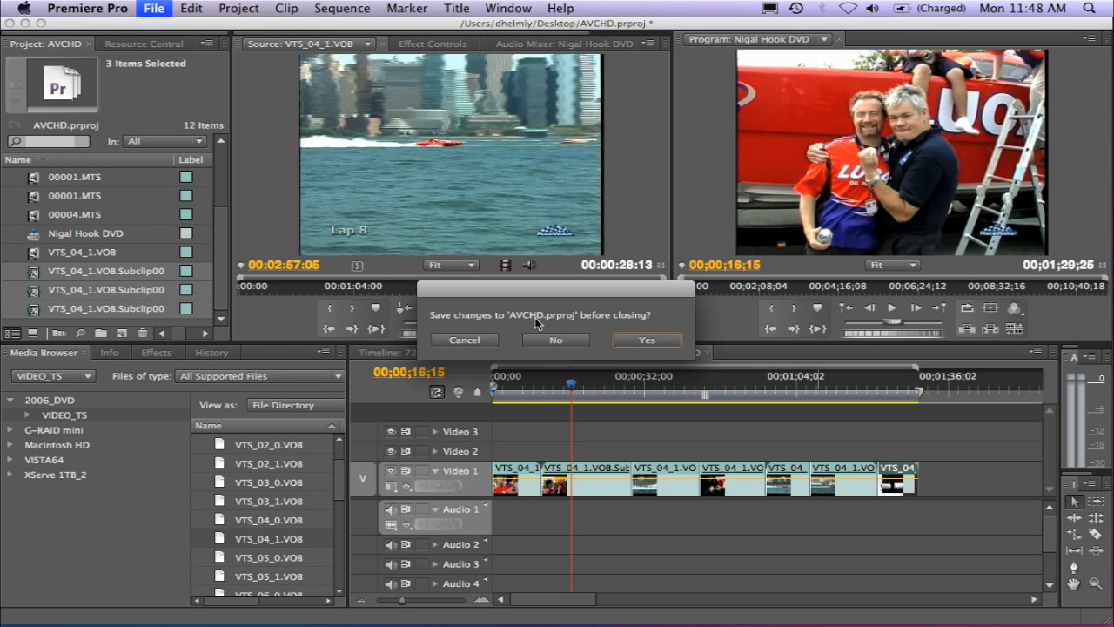
{"action": "left_click", "coordinate": [646, 340]}
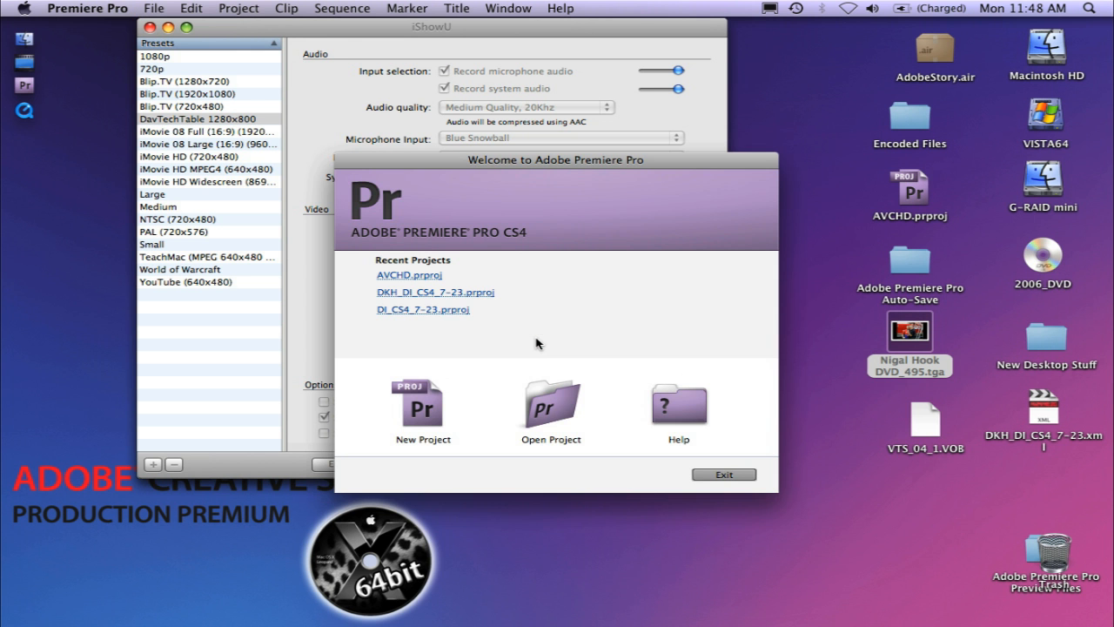
{"action": "mouse_move", "coordinate": [428, 292]}
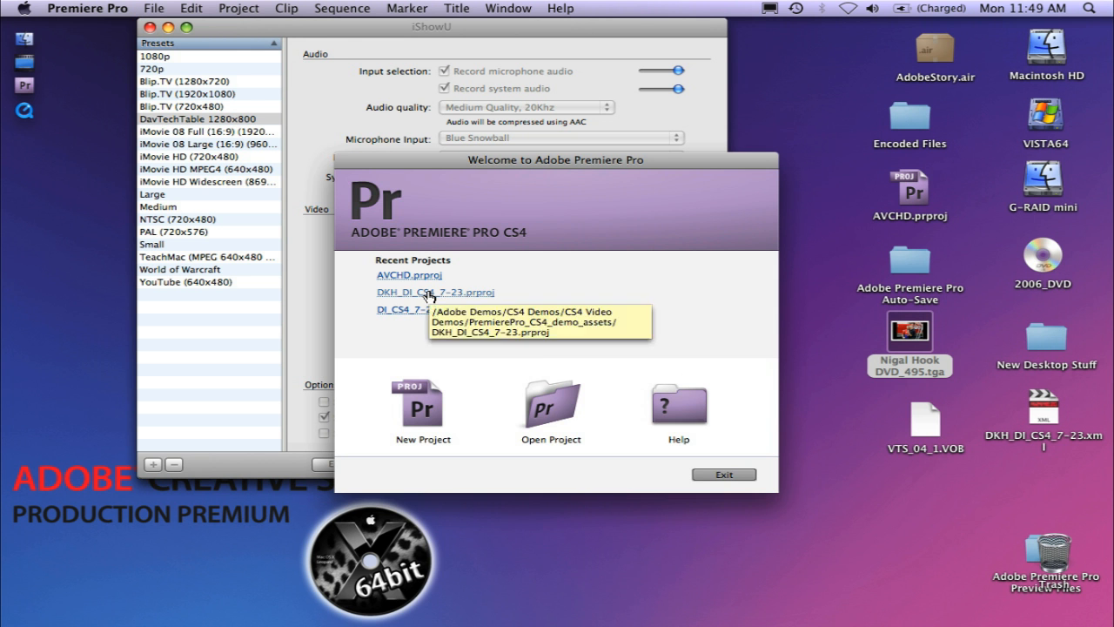
{"action": "left_click", "coordinate": [435, 293]}
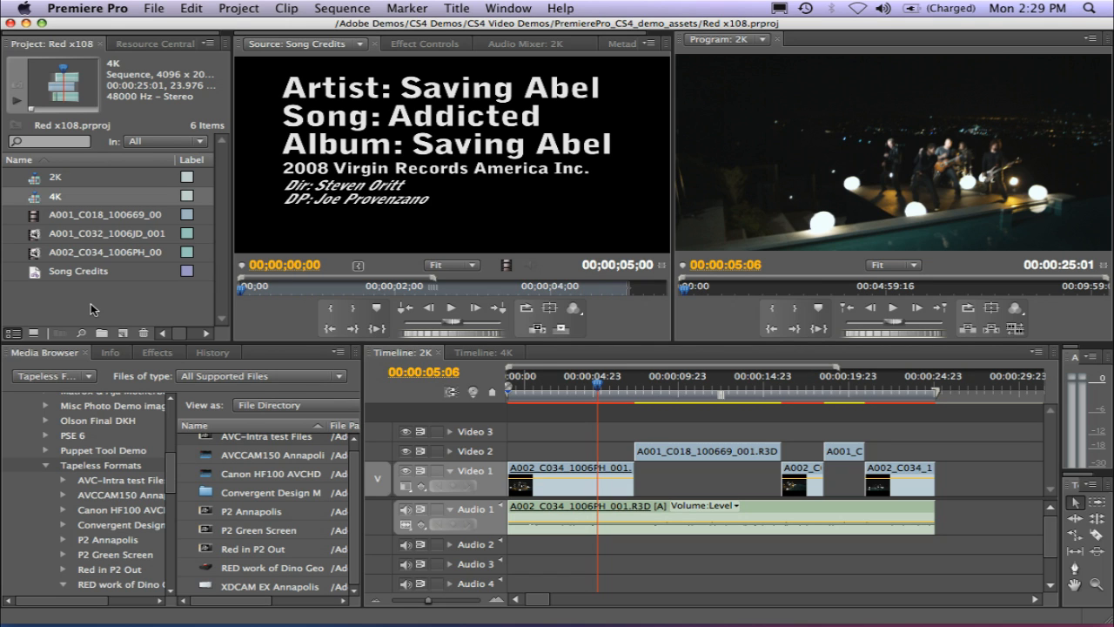
{"action": "mouse_move", "coordinate": [68, 364]}
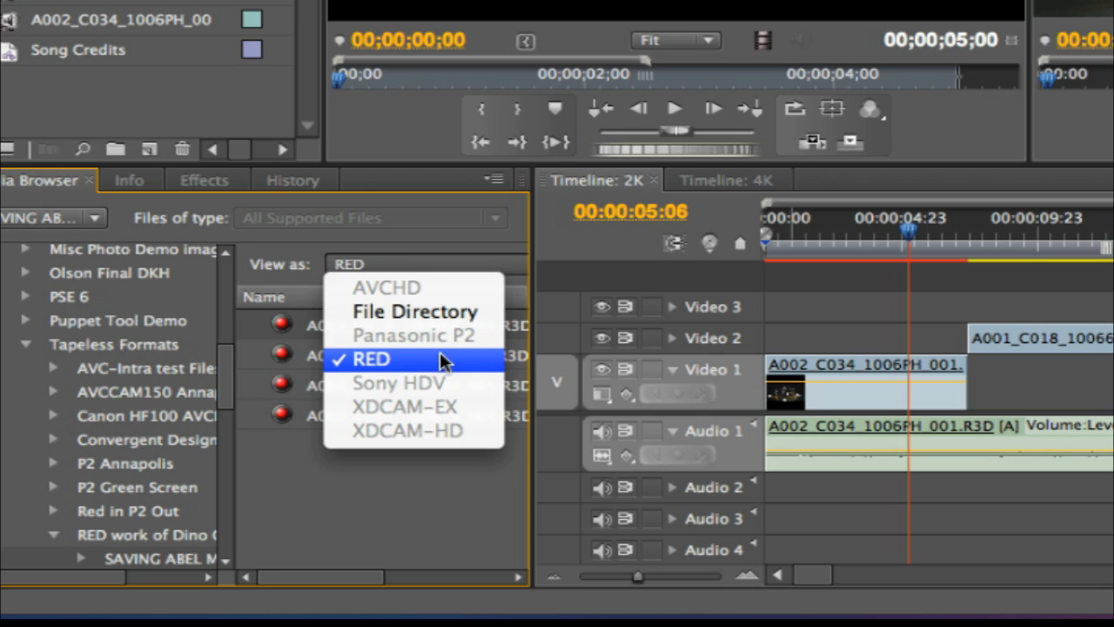
{"action": "left_click", "coordinate": [373, 359]}
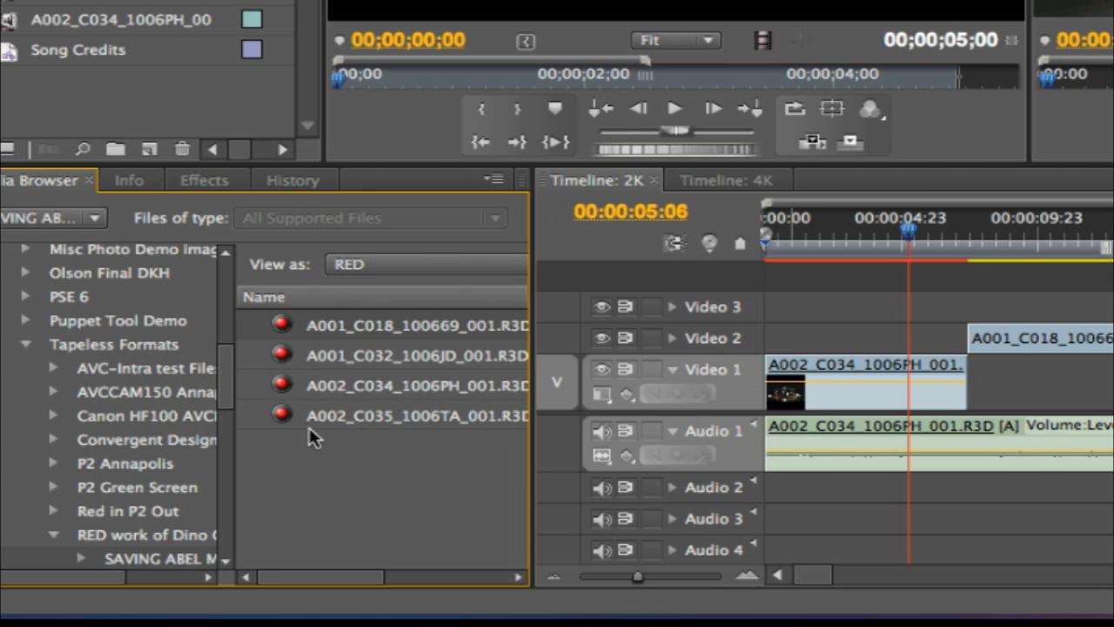
{"action": "mouse_move", "coordinate": [287, 473]}
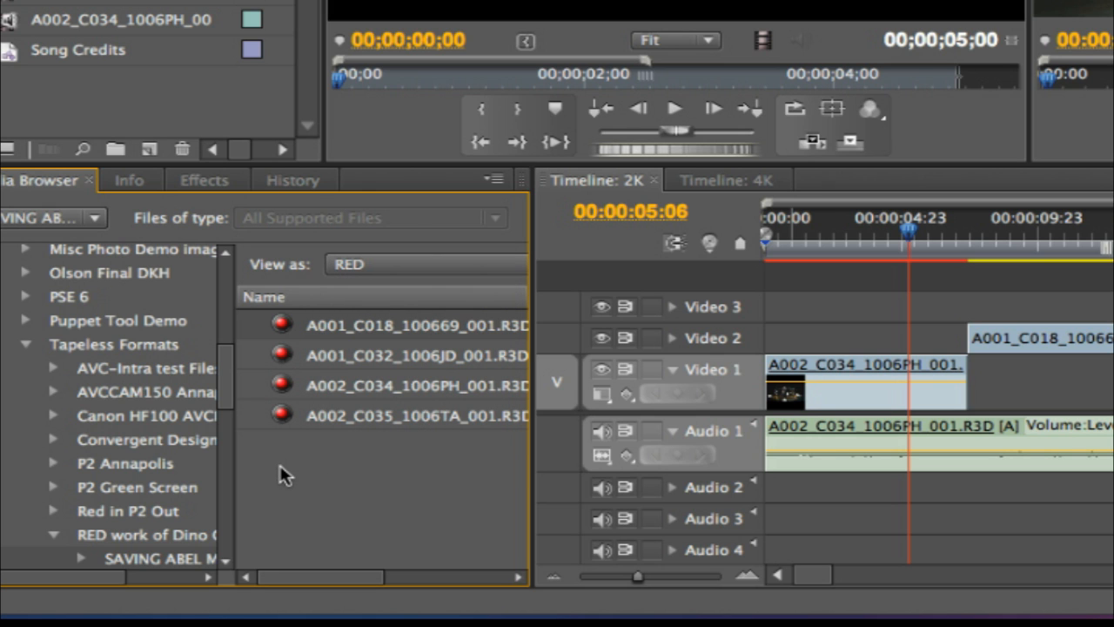
{"action": "mouse_move", "coordinate": [282, 414]}
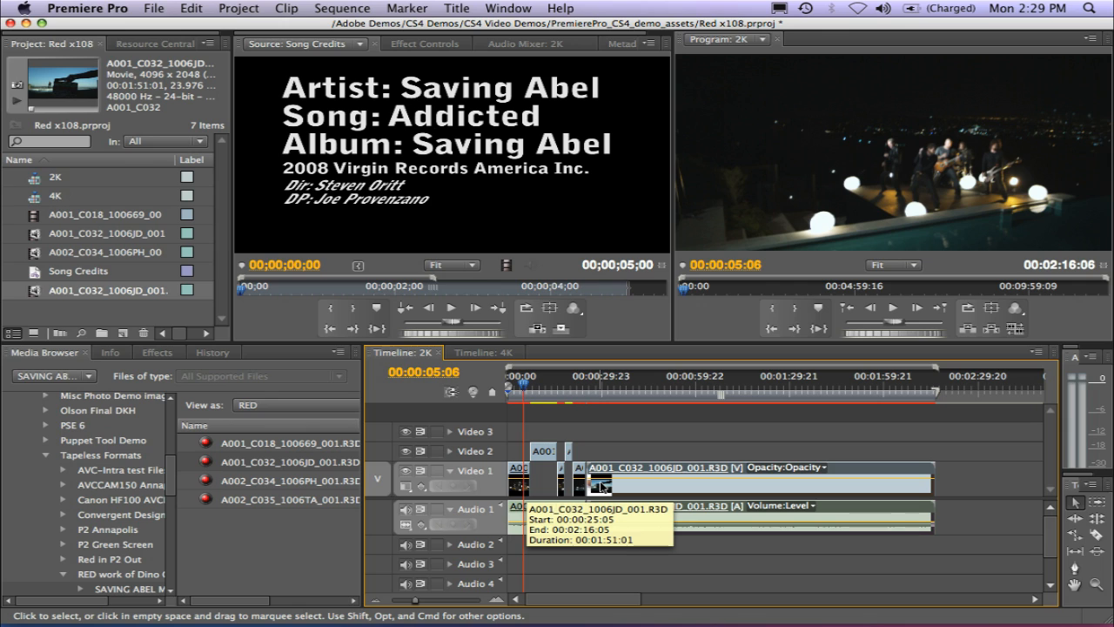
{"action": "right_click", "coordinate": [601, 484]}
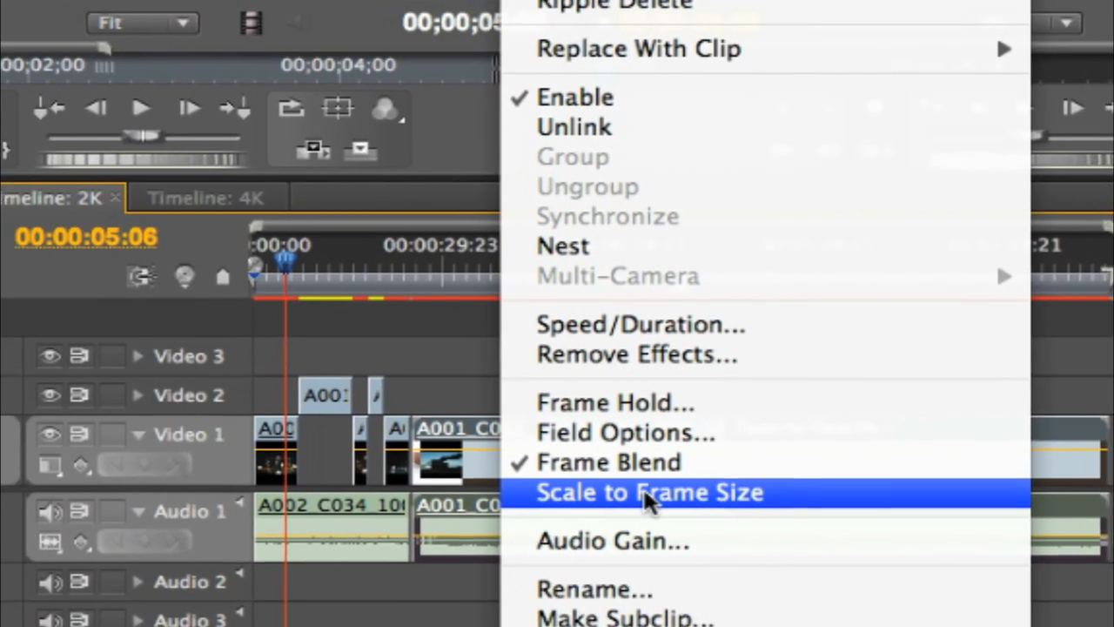
{"action": "left_click", "coordinate": [648, 491]}
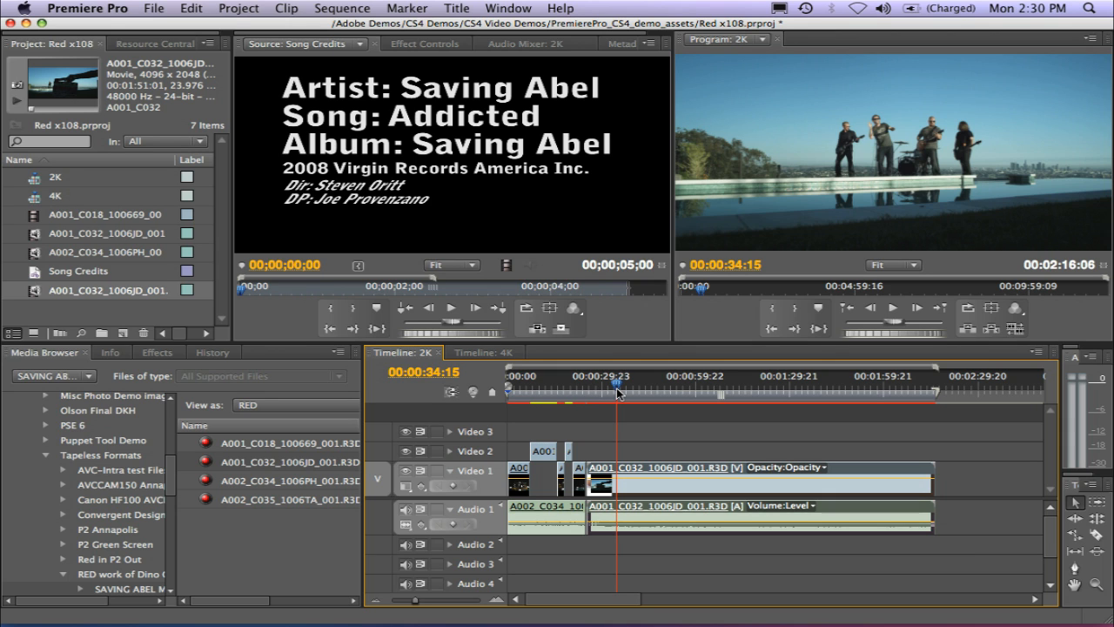
{"action": "mouse_move", "coordinate": [738, 165]}
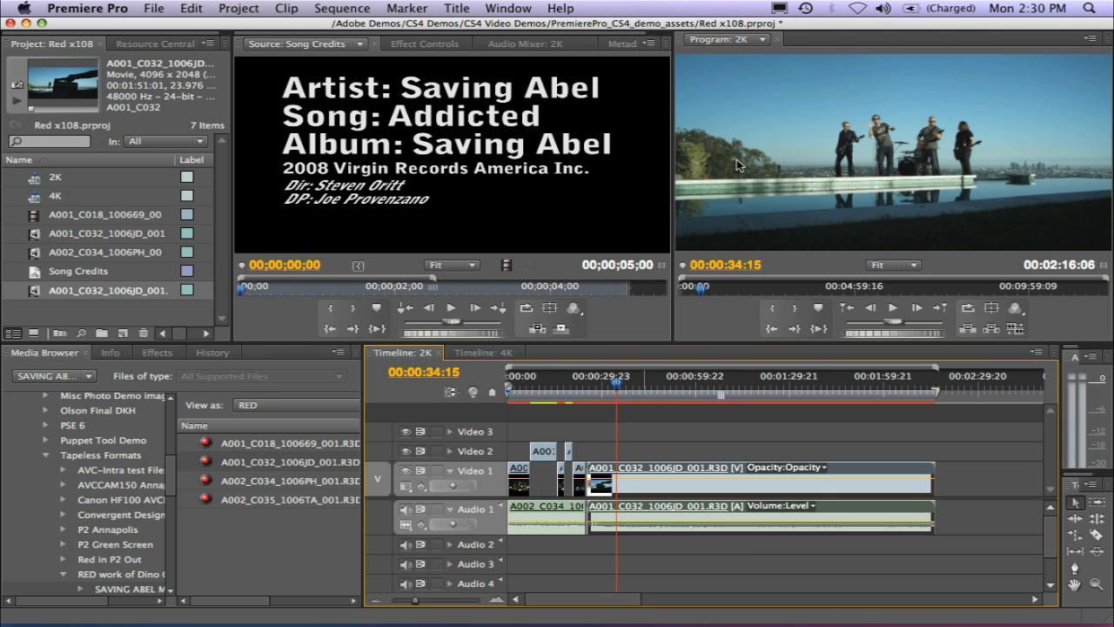
{"action": "mouse_move", "coordinate": [757, 139]}
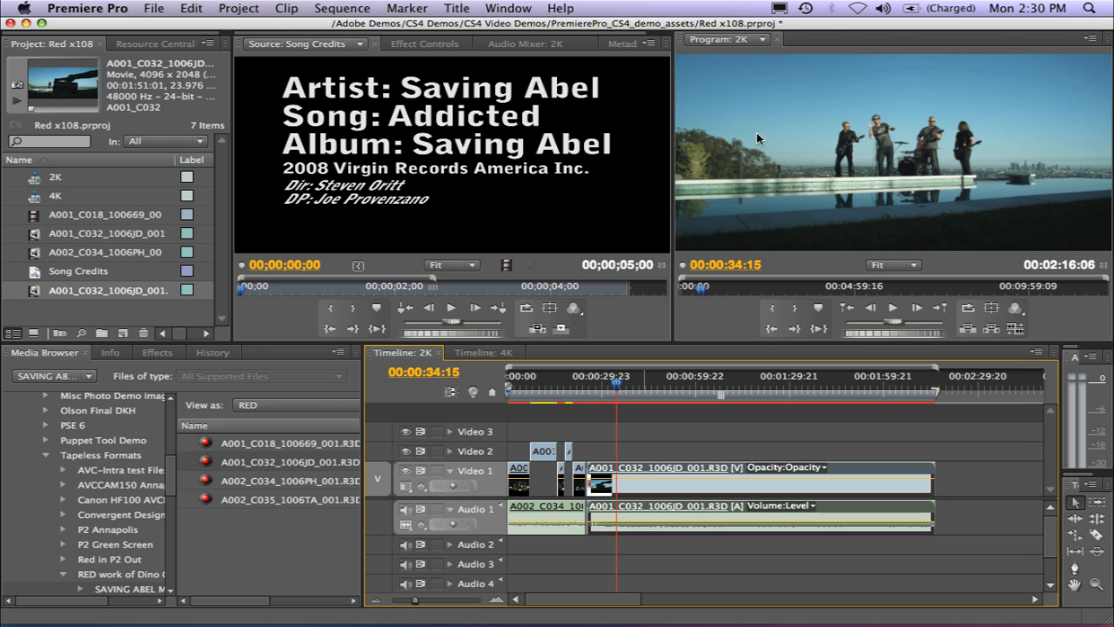
{"action": "mouse_move", "coordinate": [634, 141]}
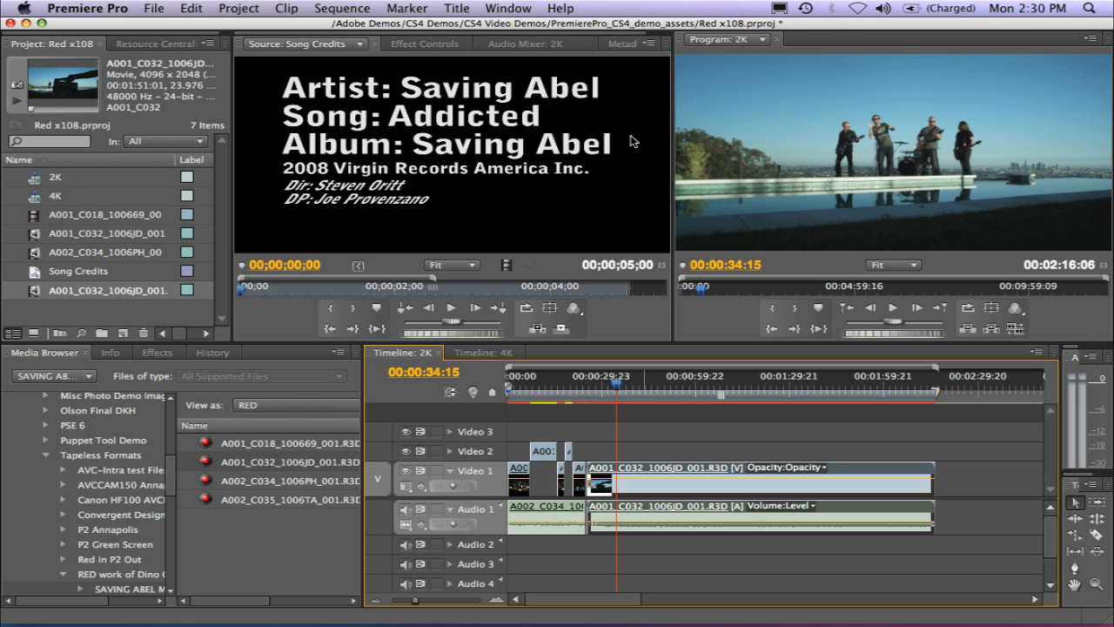
{"action": "mouse_move", "coordinate": [799, 131]}
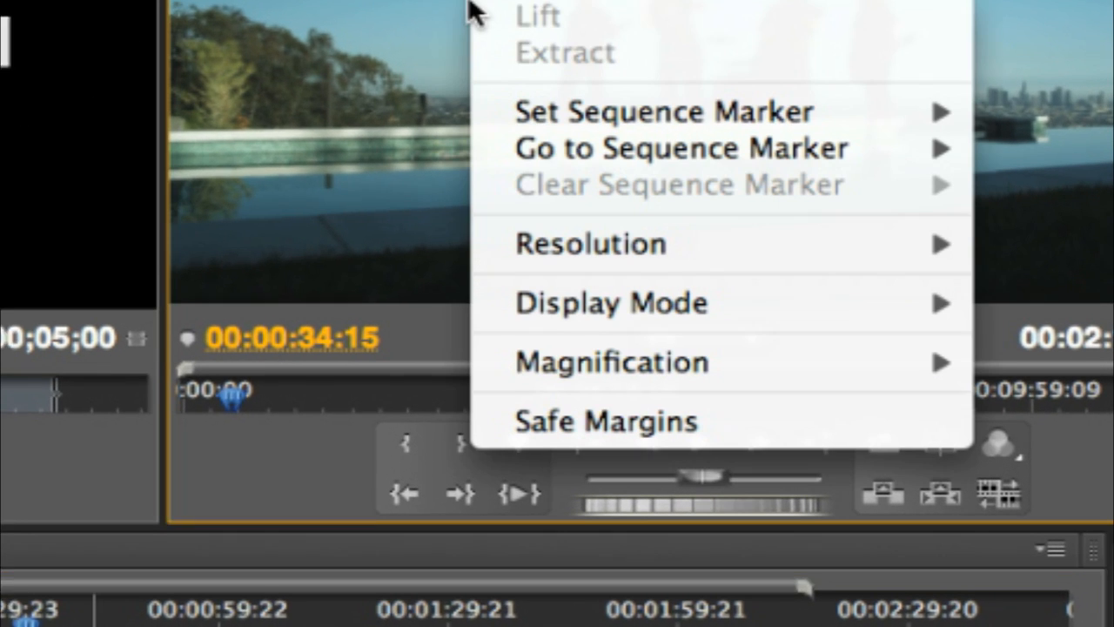
{"action": "mouse_move", "coordinate": [618, 108]}
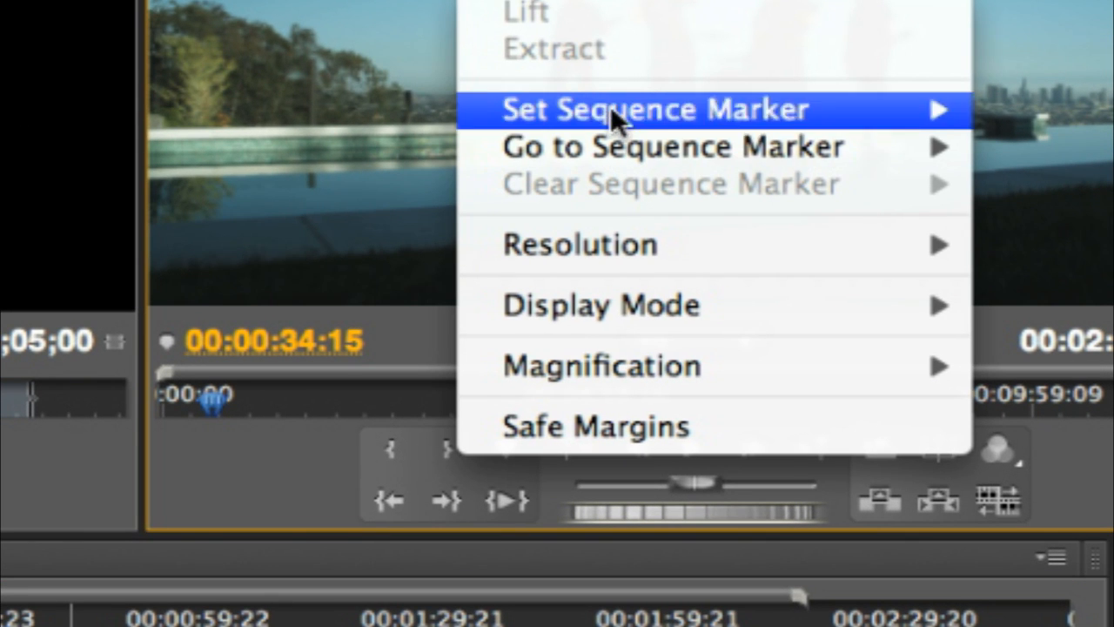
{"action": "mouse_move", "coordinate": [578, 244]}
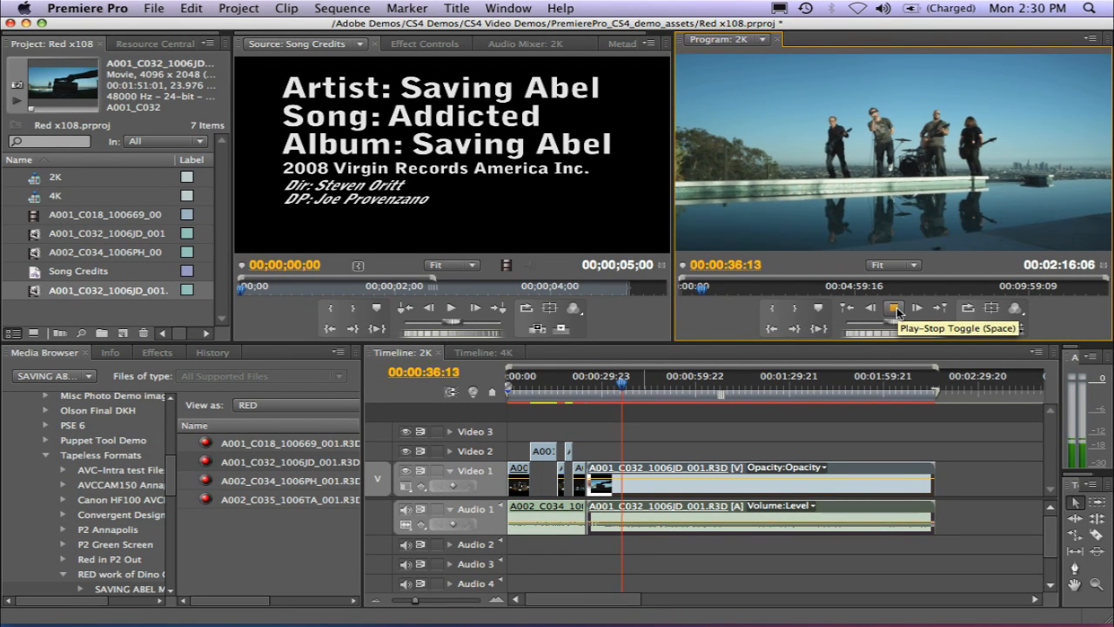
{"action": "left_click", "coordinate": [893, 307]}
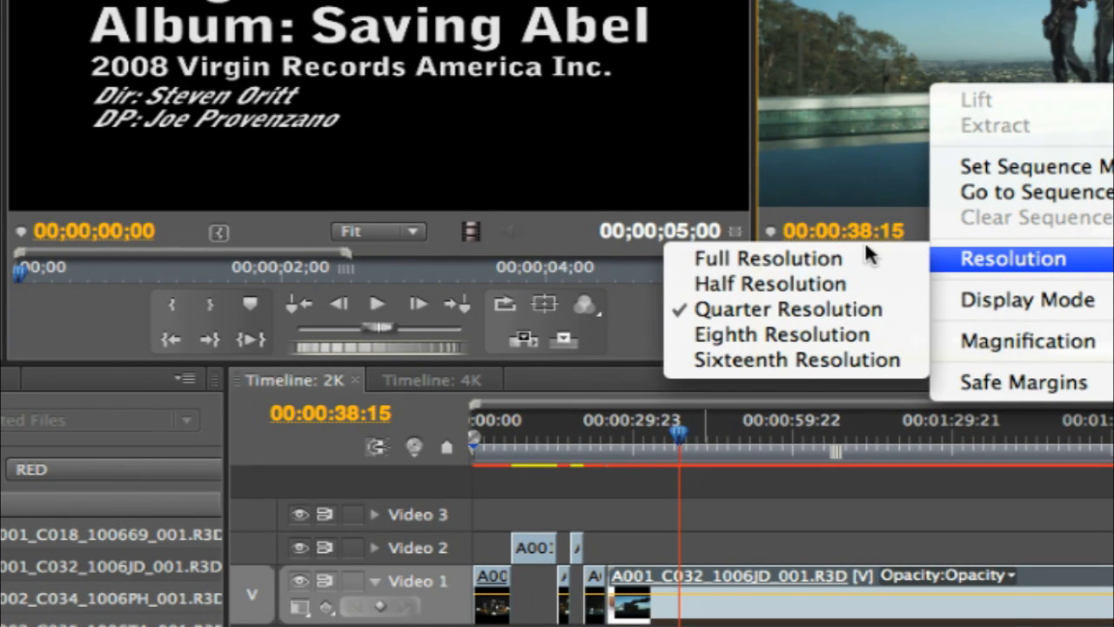
{"action": "mouse_move", "coordinate": [865, 257]}
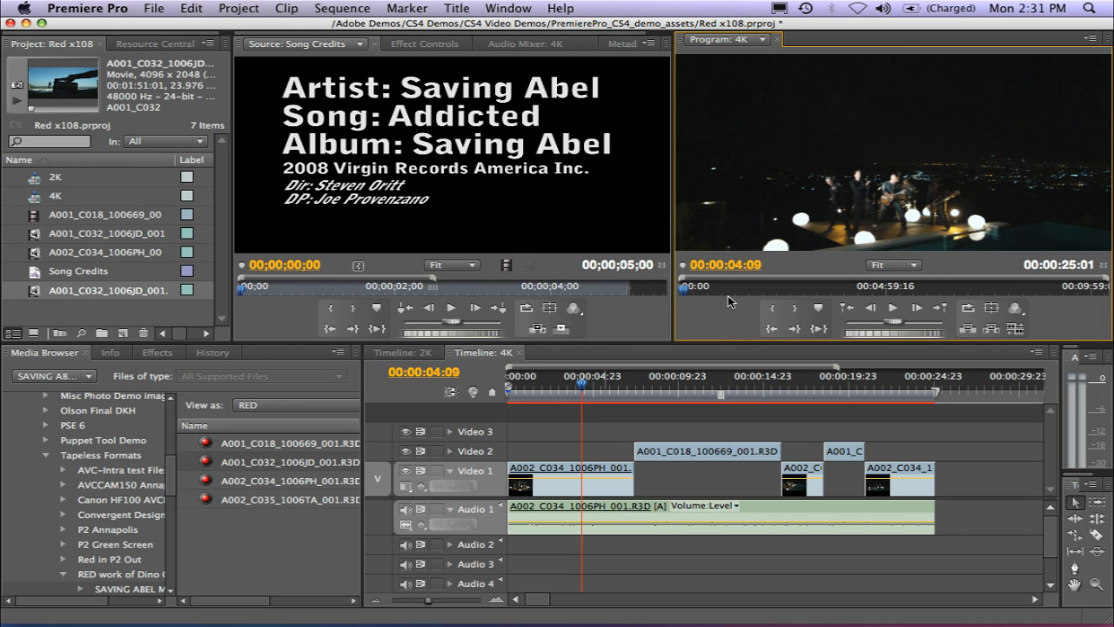
{"action": "mouse_move", "coordinate": [625, 397]}
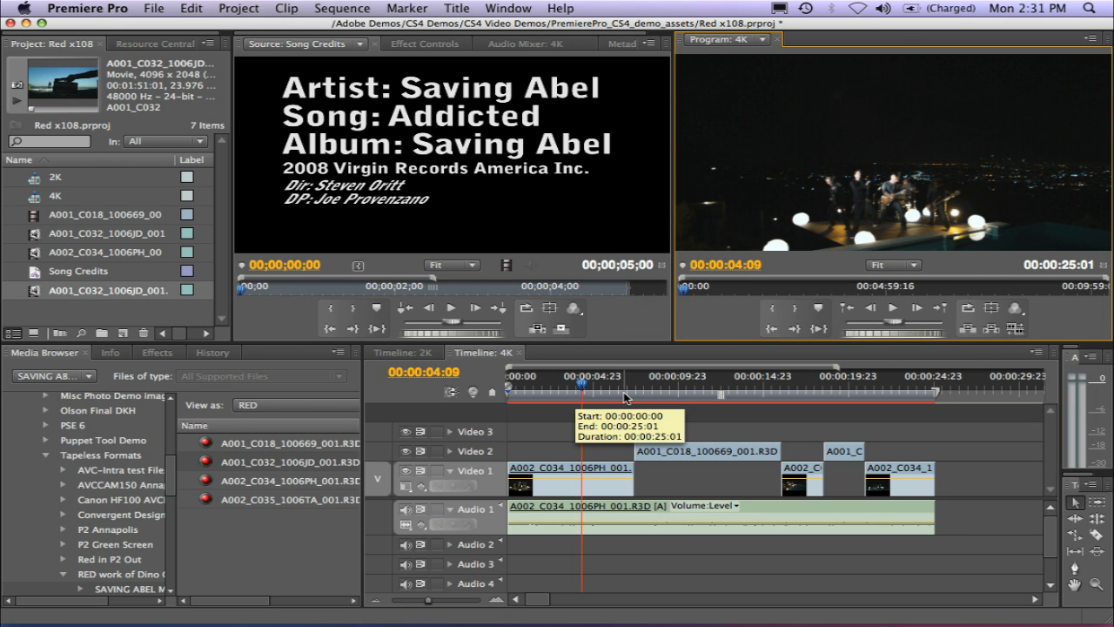
{"action": "mouse_move", "coordinate": [623, 397]}
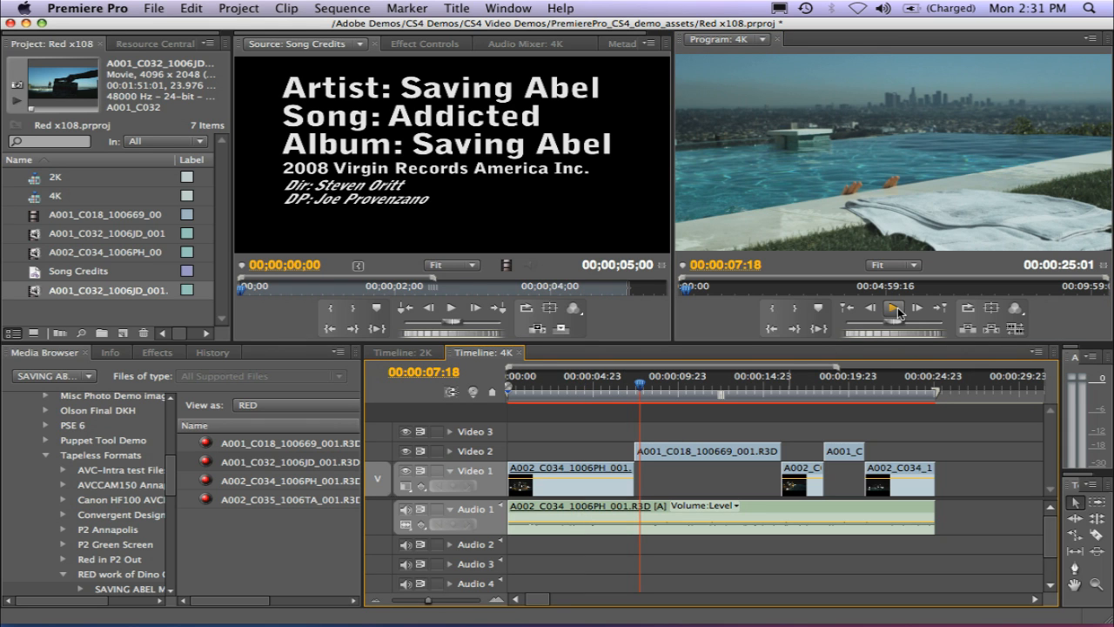
{"action": "mouse_move", "coordinate": [893, 310]}
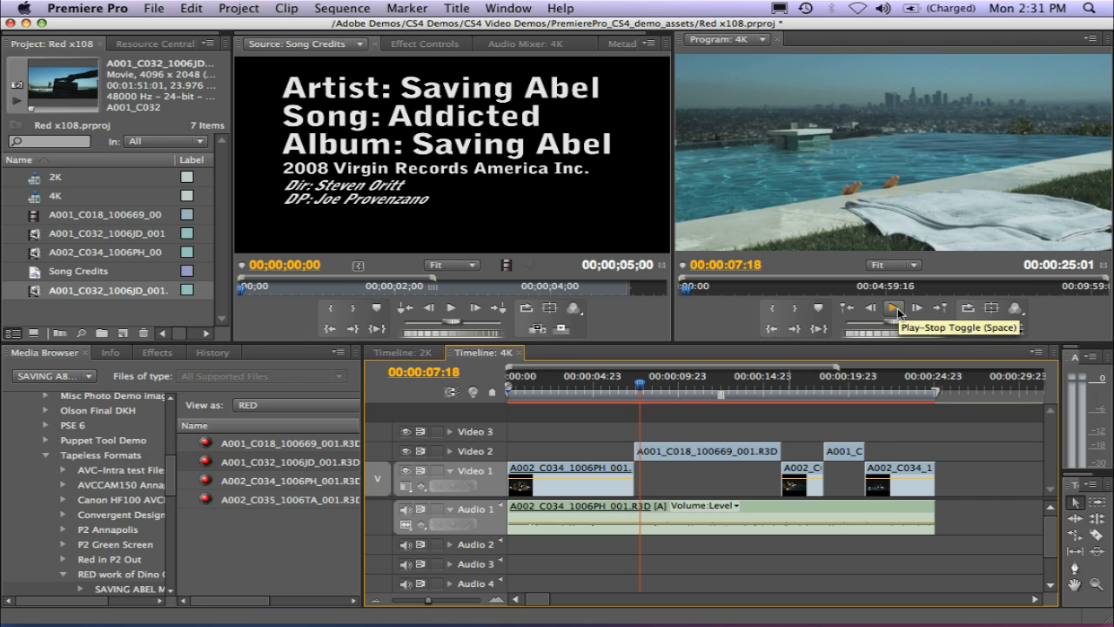
{"action": "left_click", "coordinate": [893, 309]}
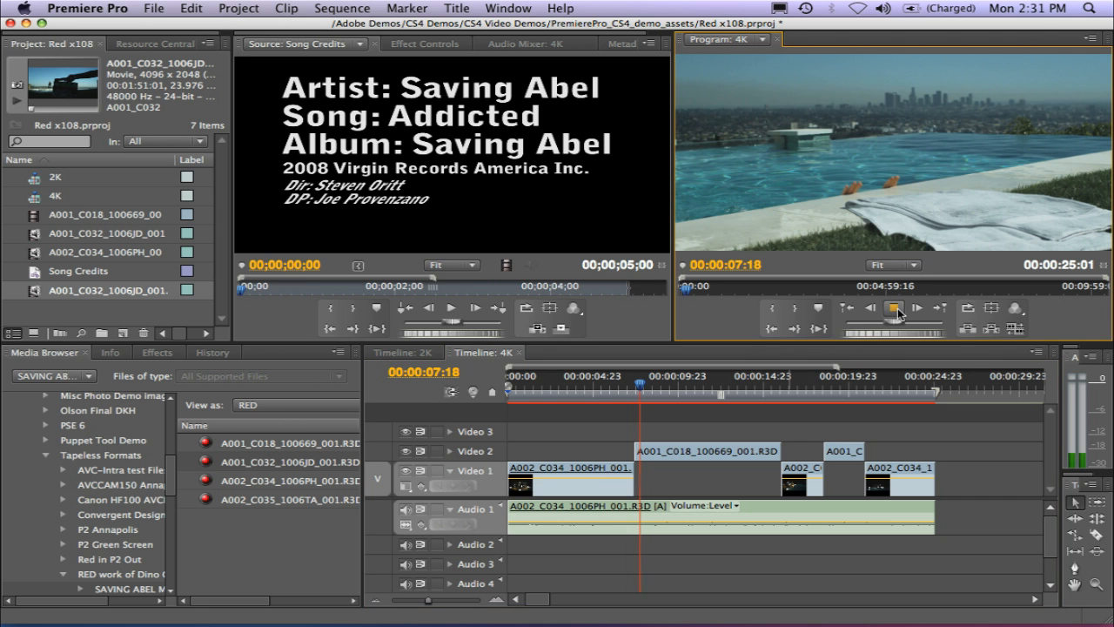
{"action": "left_click", "coordinate": [893, 308]}
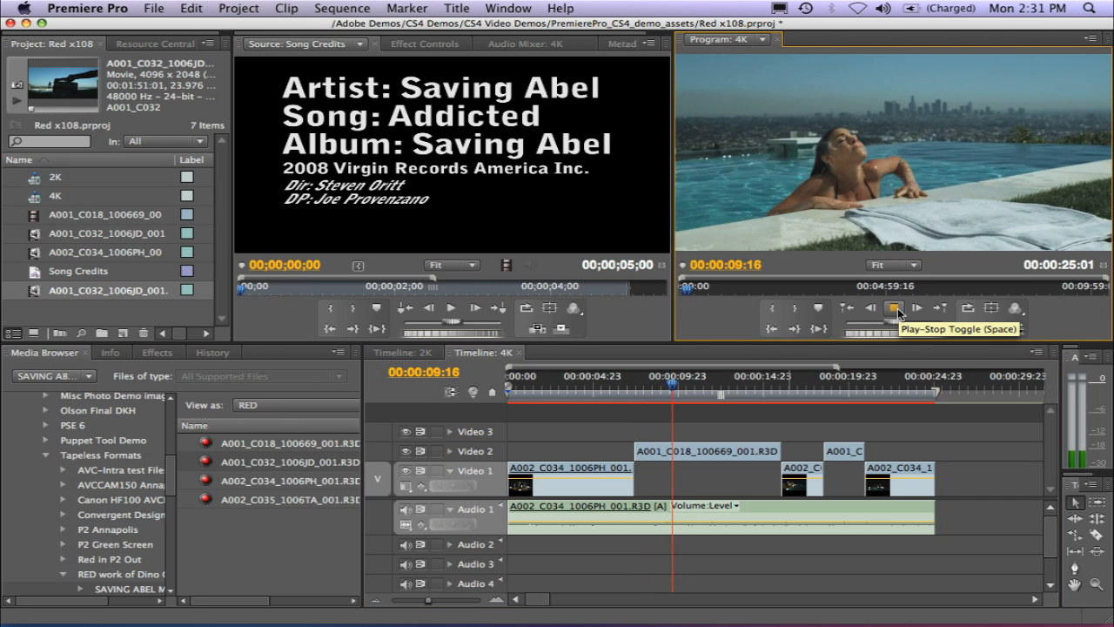
{"action": "left_click", "coordinate": [893, 307]}
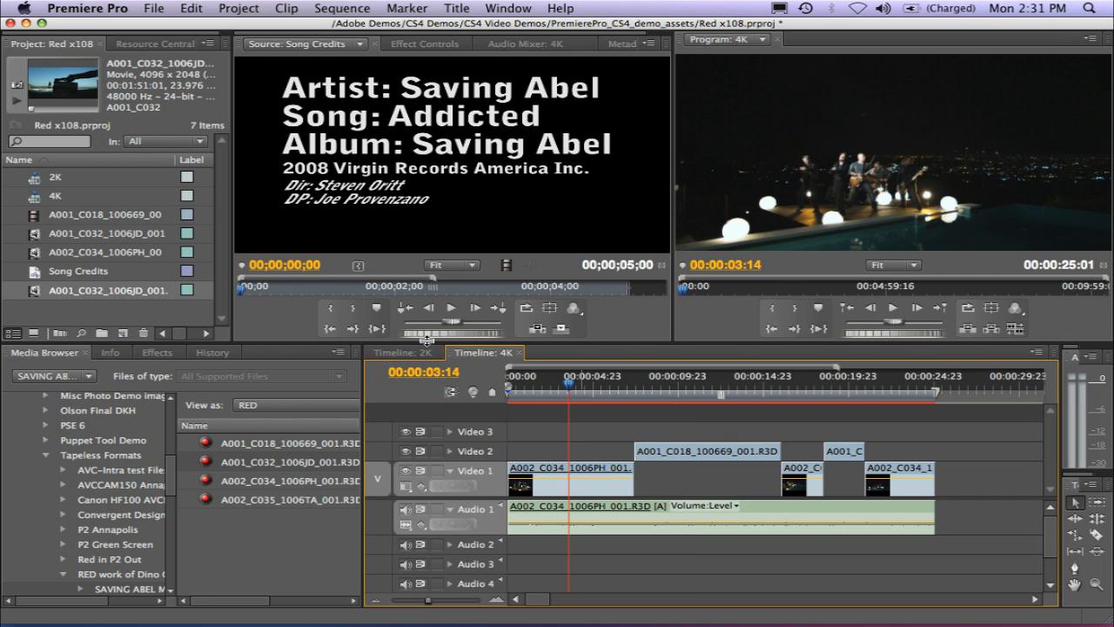
{"action": "left_click", "coordinate": [401, 352]}
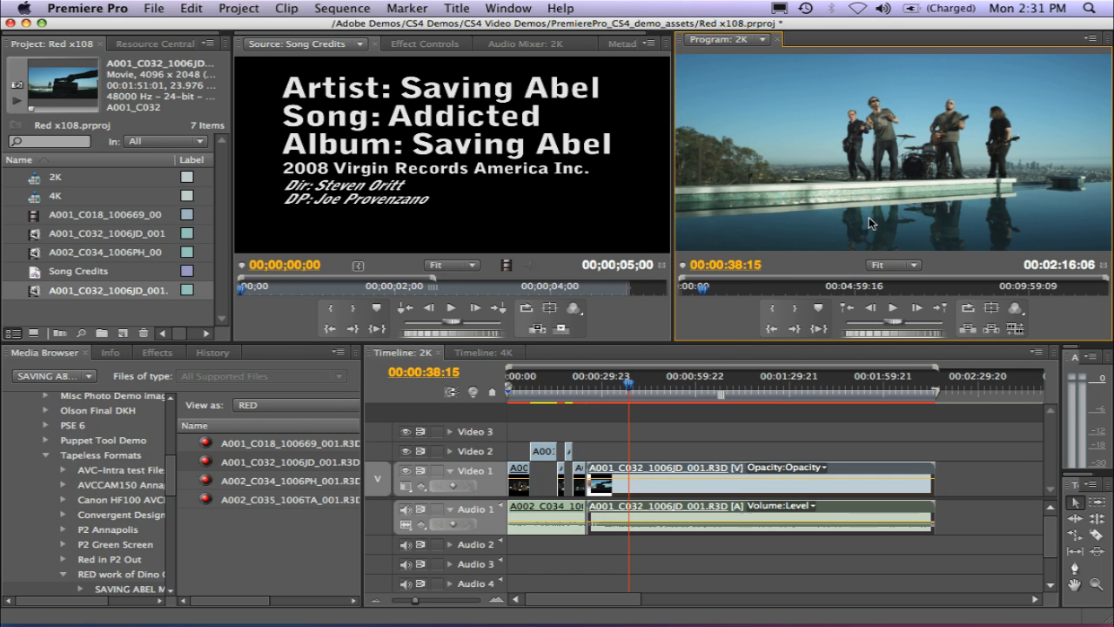
{"action": "mouse_move", "coordinate": [810, 183]}
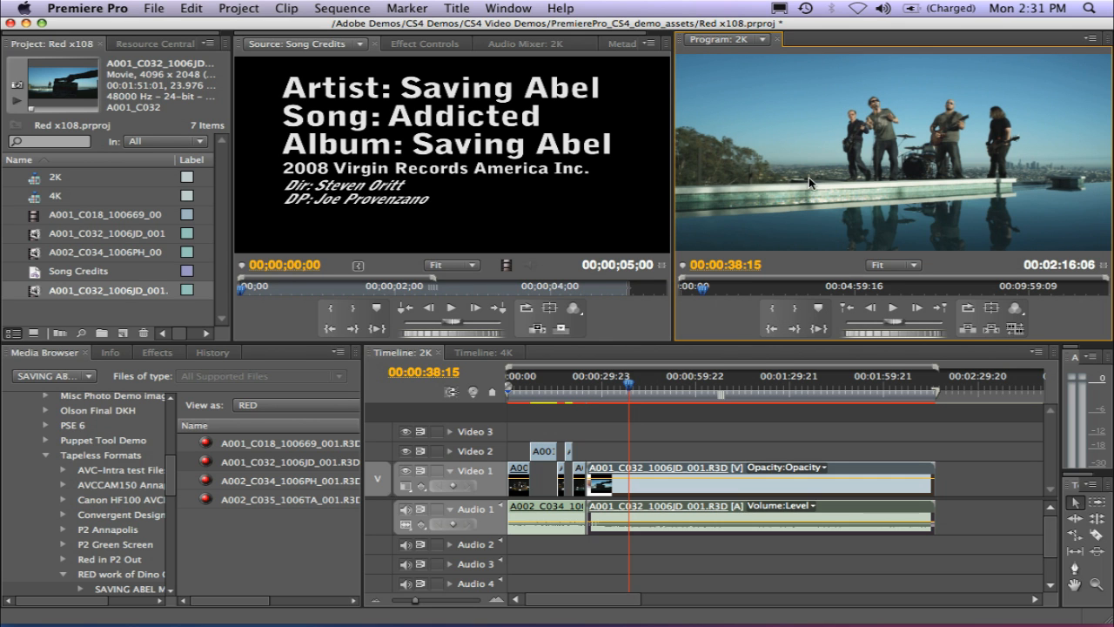
{"action": "mouse_move", "coordinate": [21, 245]}
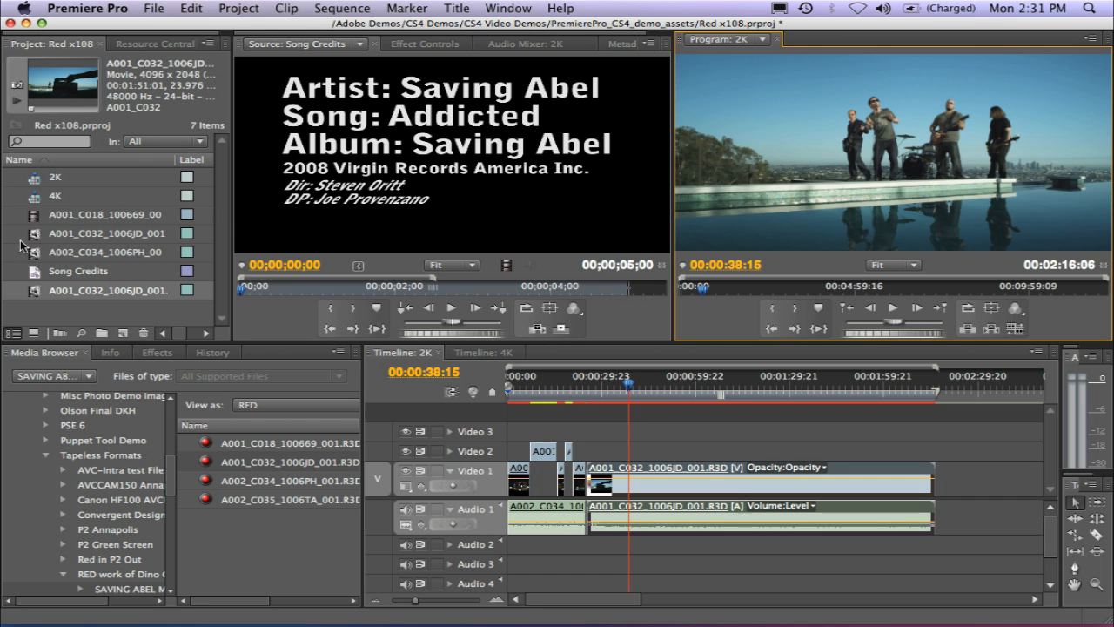
{"action": "mouse_move", "coordinate": [37, 240]}
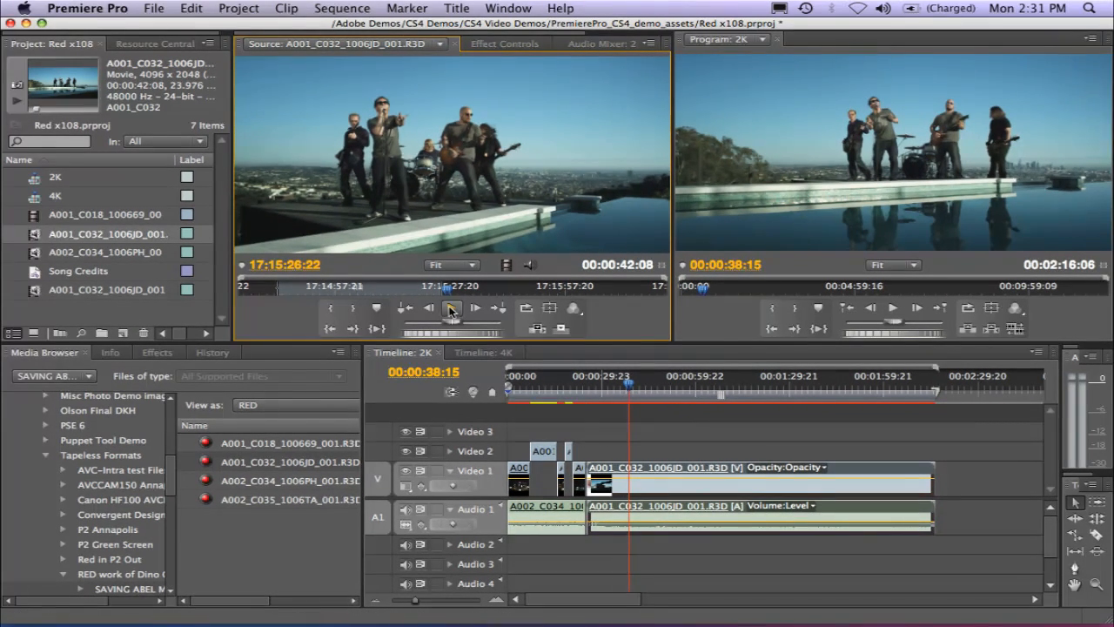
Switch the band R3D source clip's playback to Full Resolution.
{"action": "left_click", "coordinate": [473, 307]}
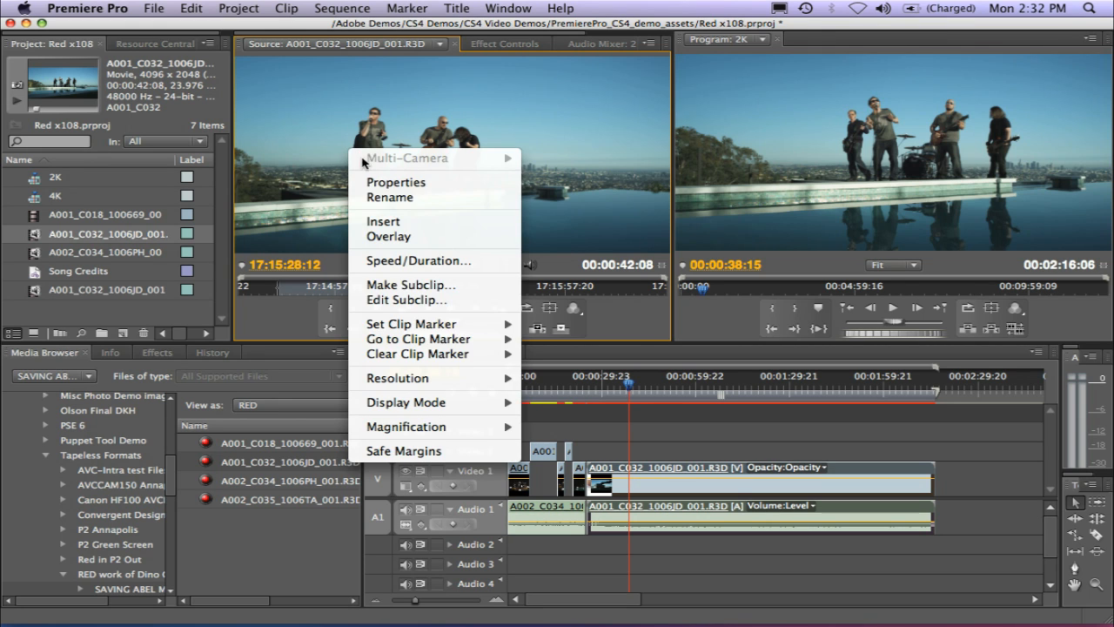
{"action": "mouse_move", "coordinate": [397, 378]}
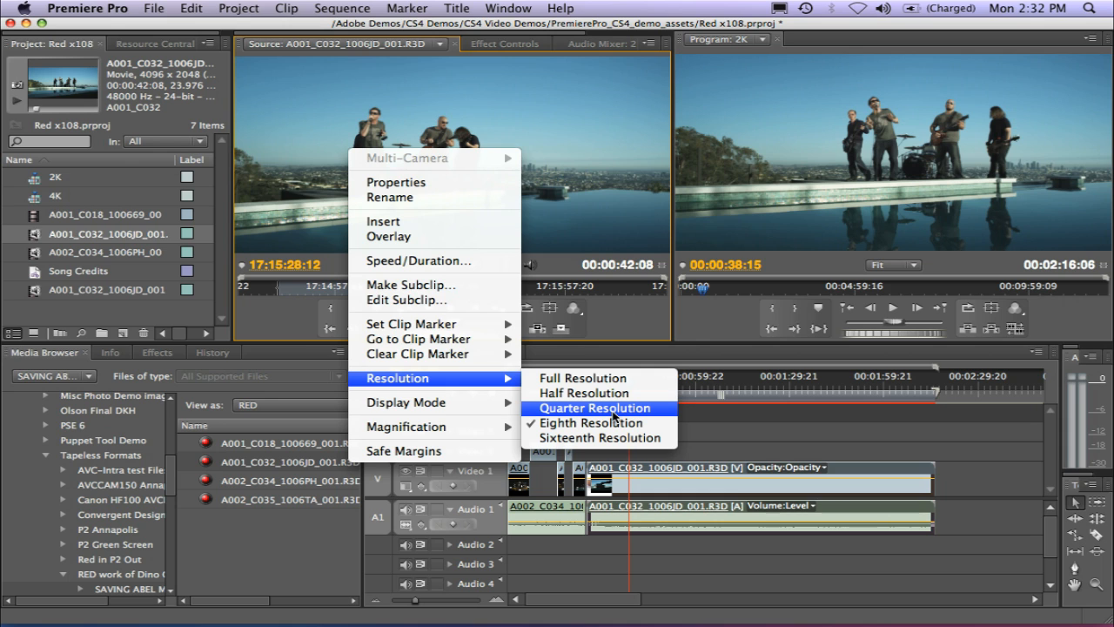
{"action": "mouse_move", "coordinate": [595, 423]}
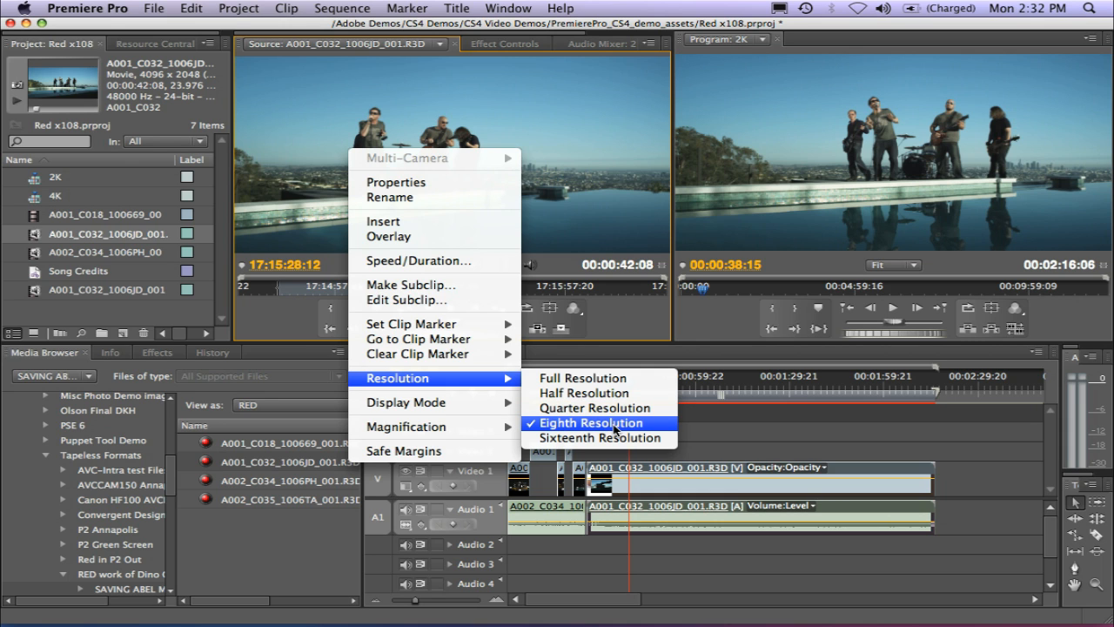
{"action": "mouse_move", "coordinate": [599, 408]}
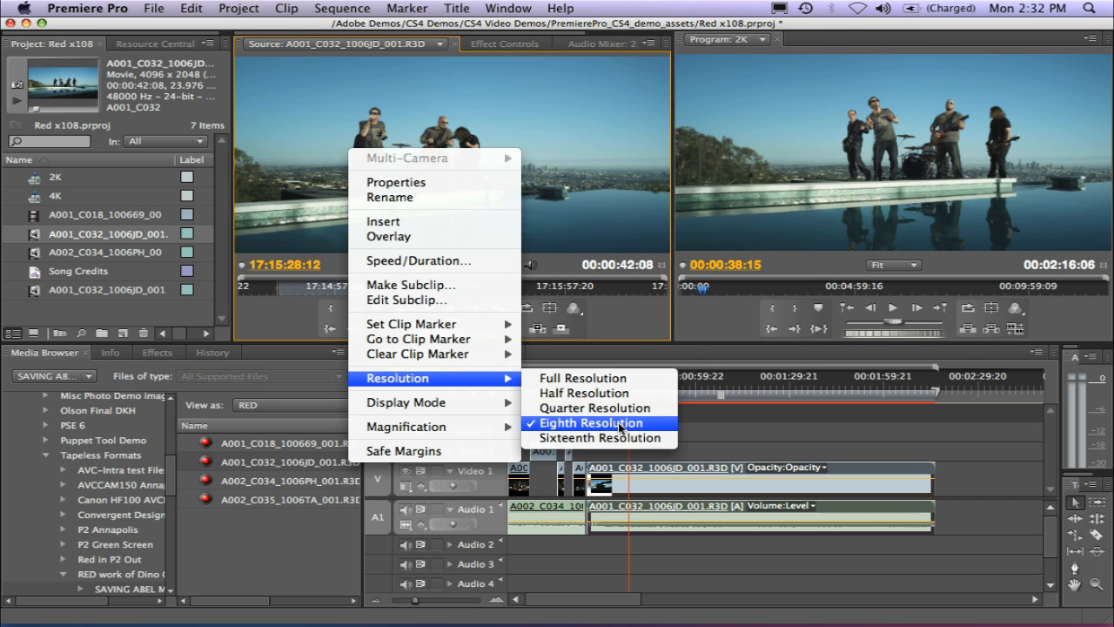
{"action": "mouse_move", "coordinate": [595, 408]}
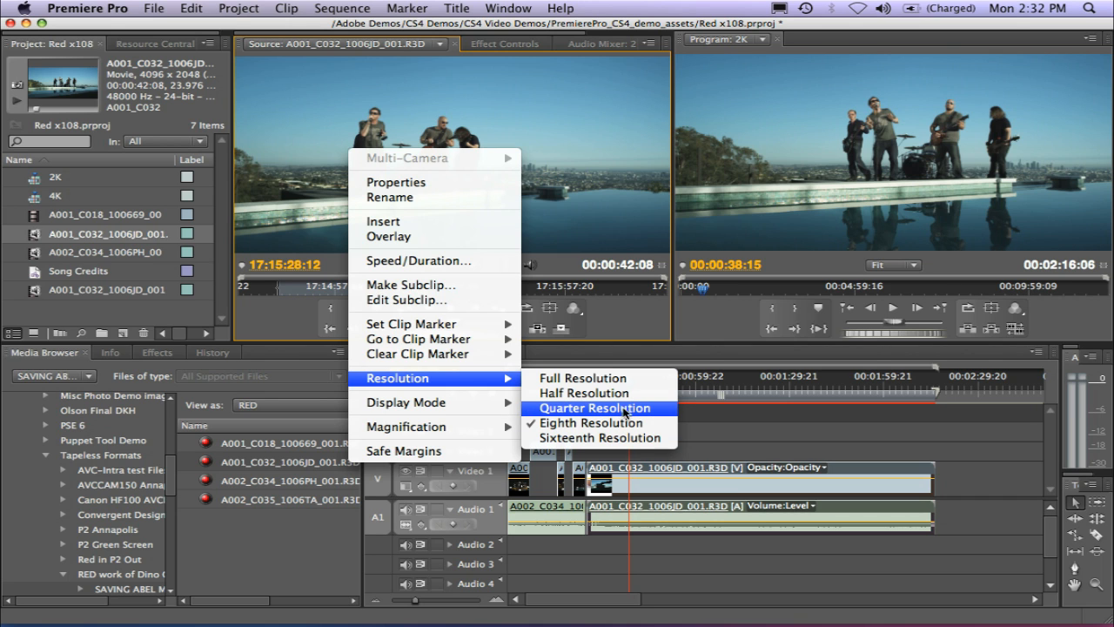
{"action": "mouse_move", "coordinate": [596, 394]}
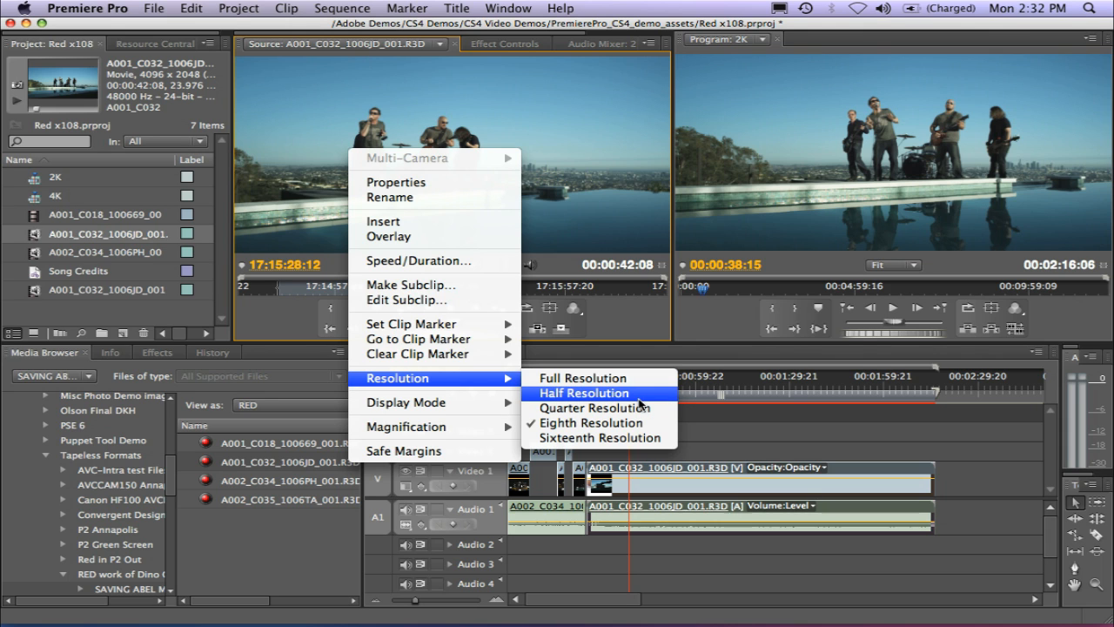
{"action": "mouse_move", "coordinate": [582, 376]}
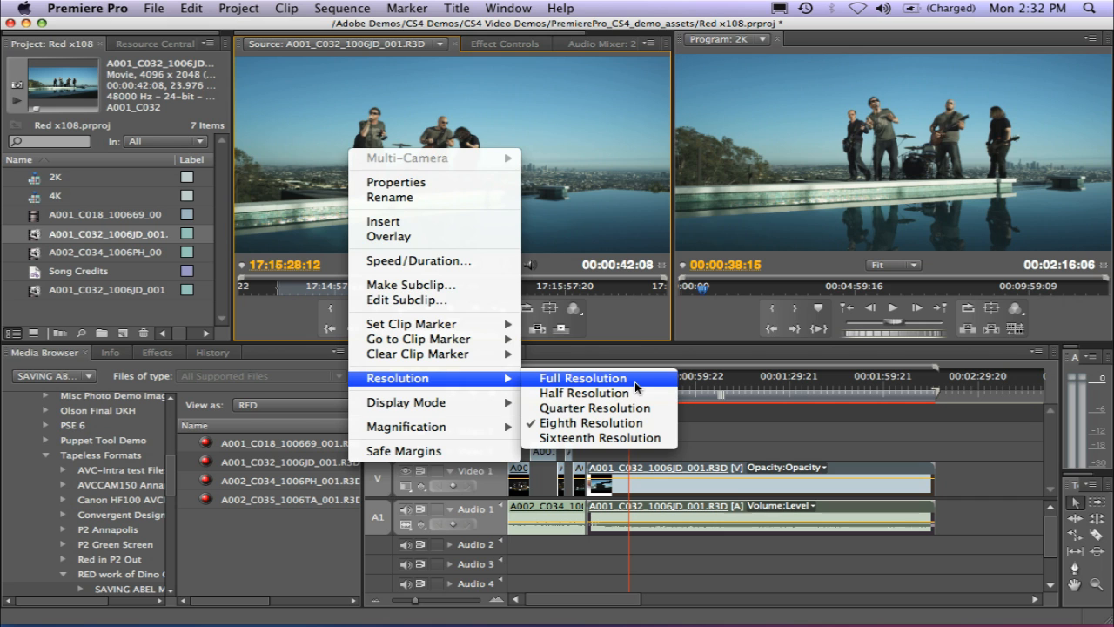
{"action": "left_click", "coordinate": [582, 378]}
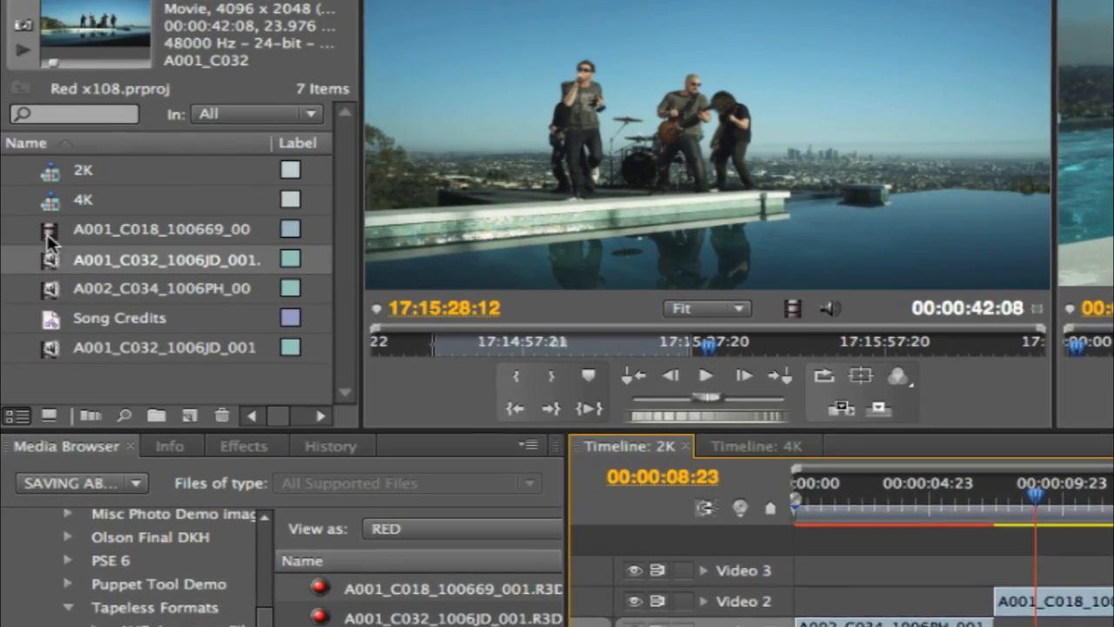
In A001_C018's RED source settings, set Rec.709, about 4392 kelvin and saturation 1.57.
{"action": "right_click", "coordinate": [52, 244]}
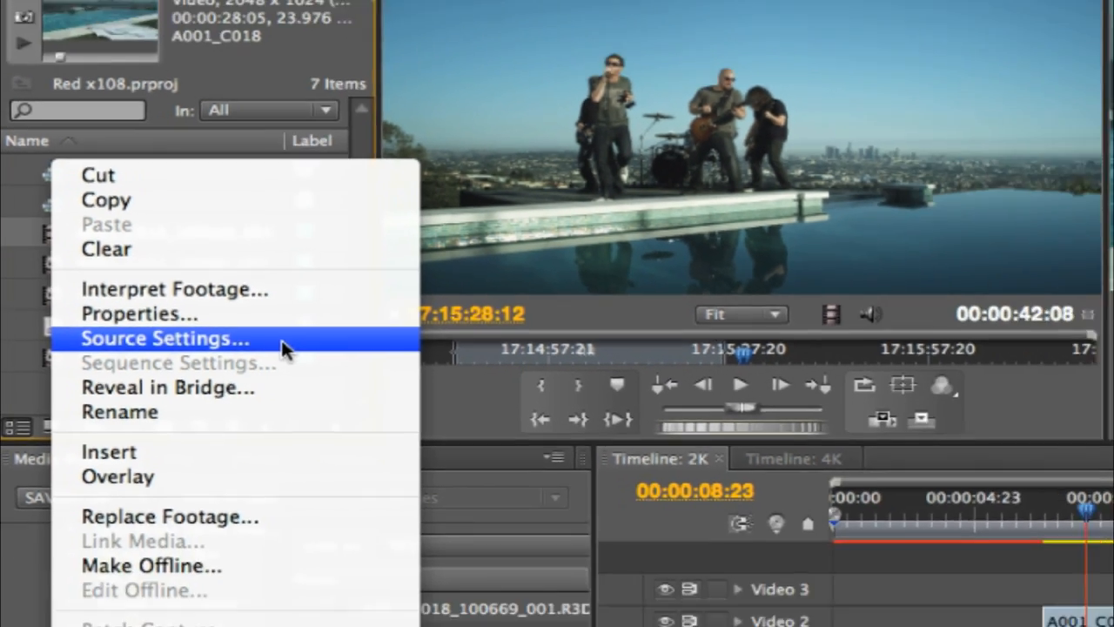
{"action": "left_click", "coordinate": [163, 338]}
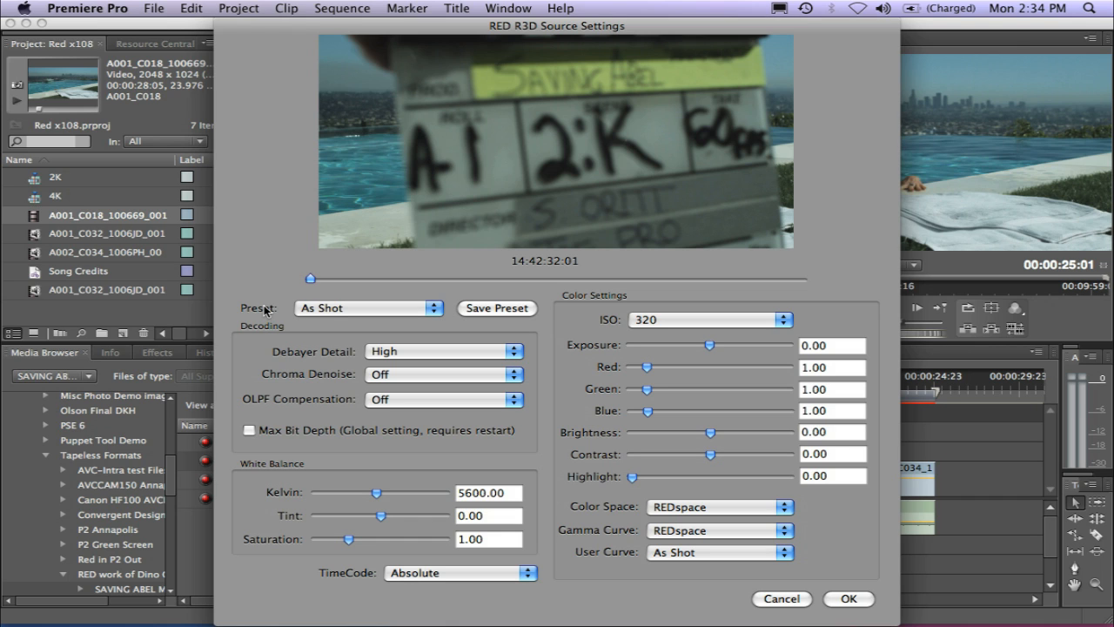
{"action": "mouse_move", "coordinate": [268, 322]}
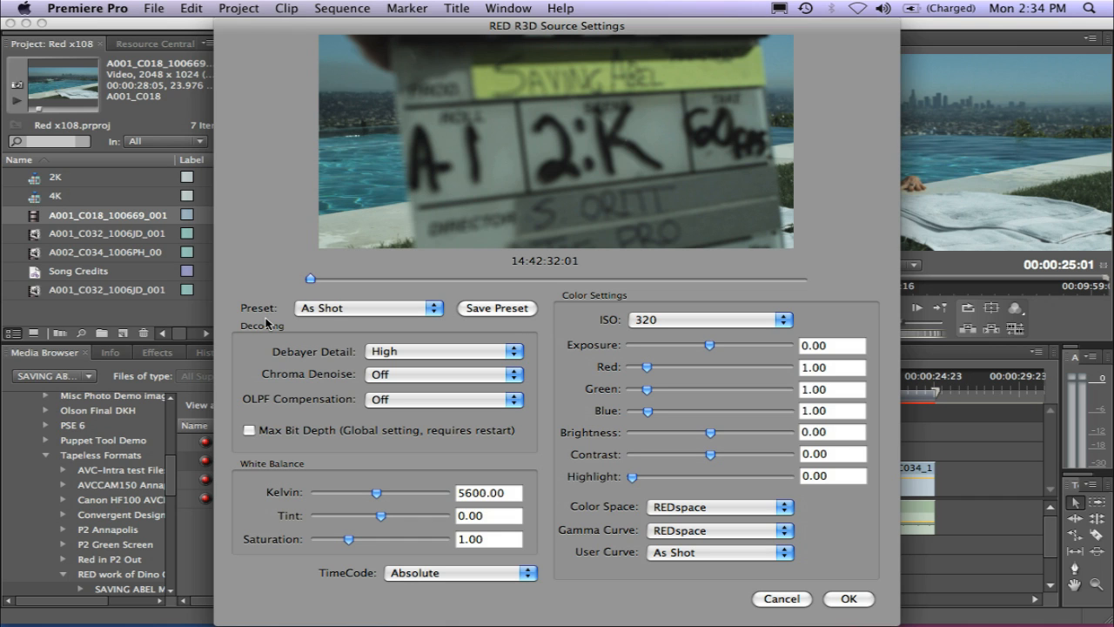
{"action": "mouse_move", "coordinate": [696, 481]}
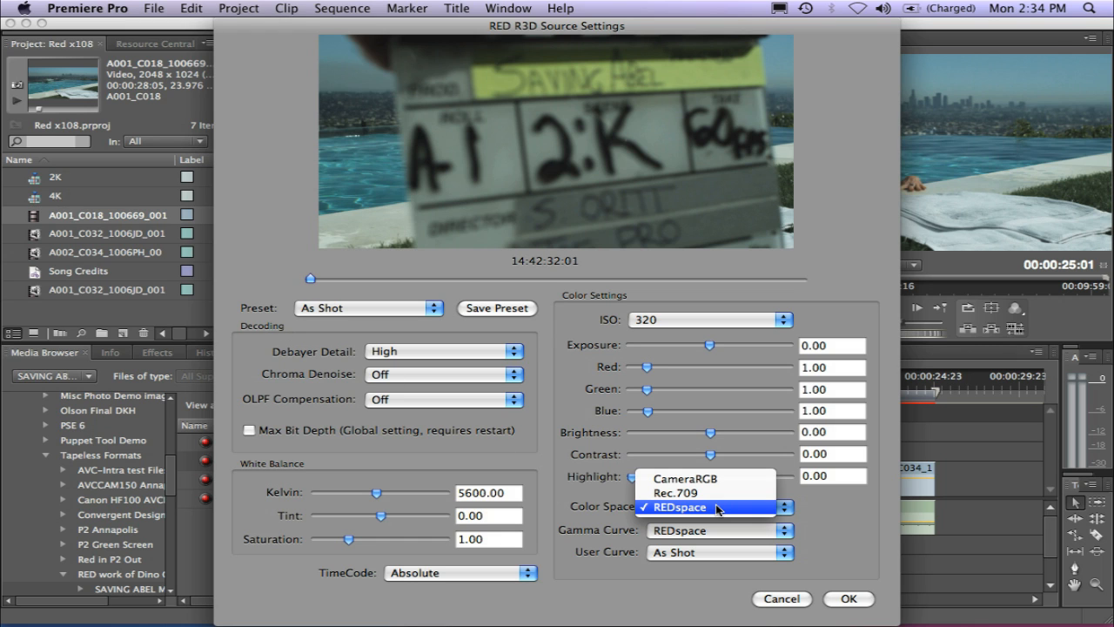
{"action": "mouse_move", "coordinate": [706, 493]}
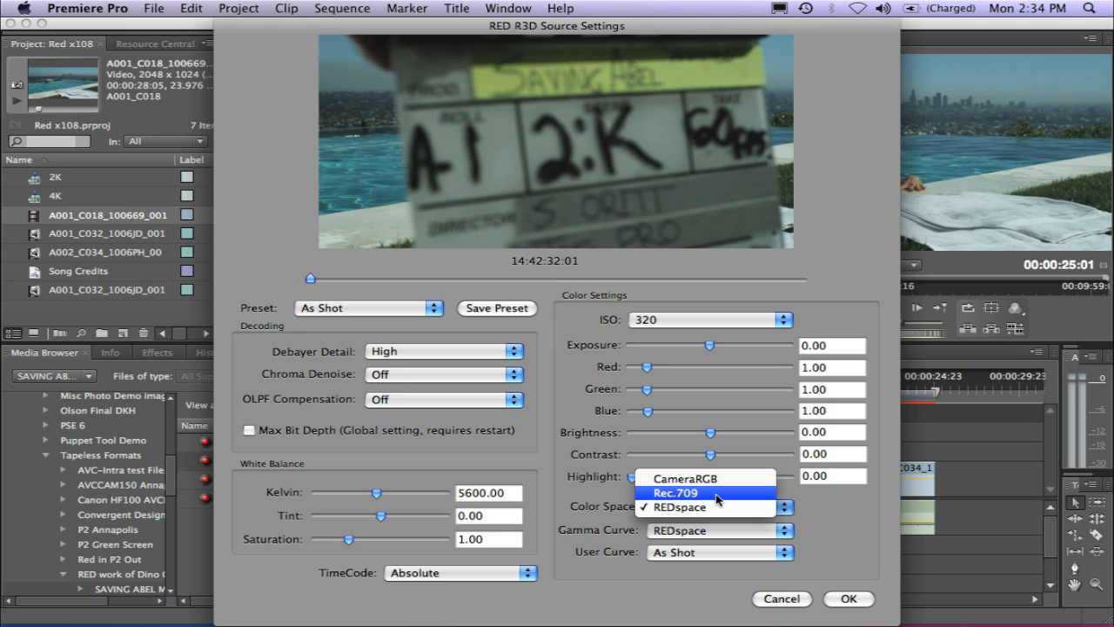
{"action": "left_click", "coordinate": [672, 493]}
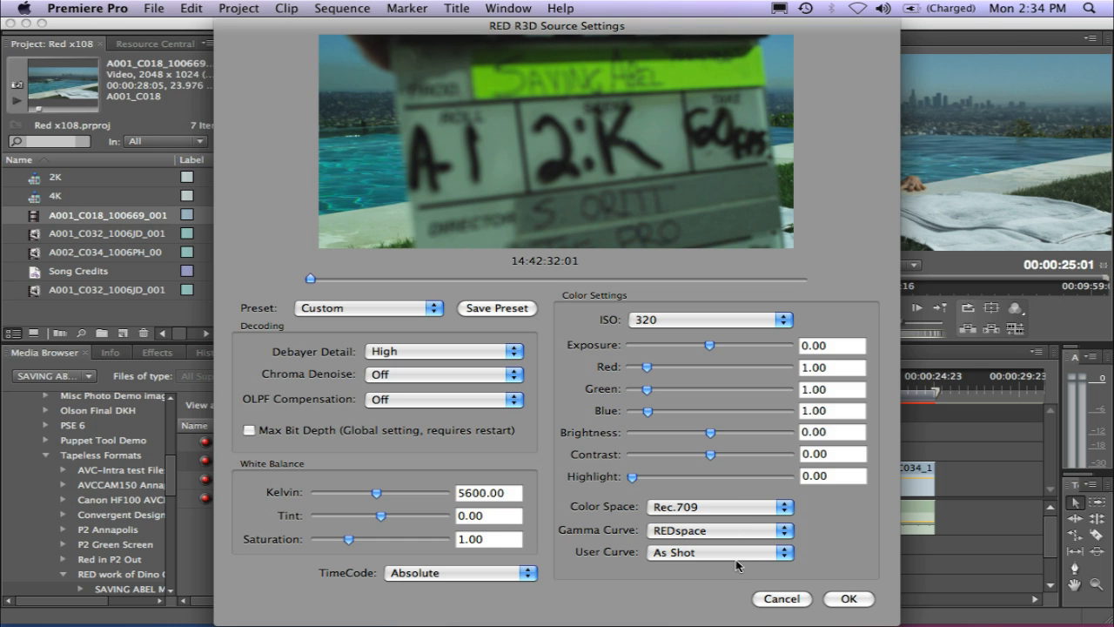
{"action": "left_click_drag", "start_coordinate": [376, 493], "coordinate": [369, 492]}
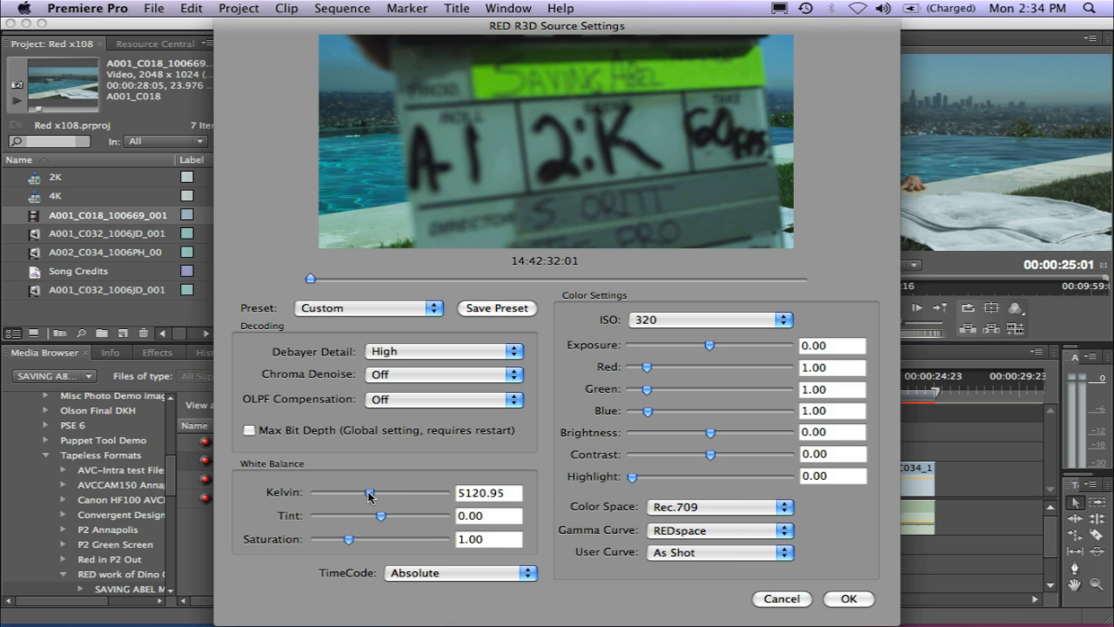
{"action": "left_click_drag", "start_coordinate": [369, 493], "coordinate": [358, 493]}
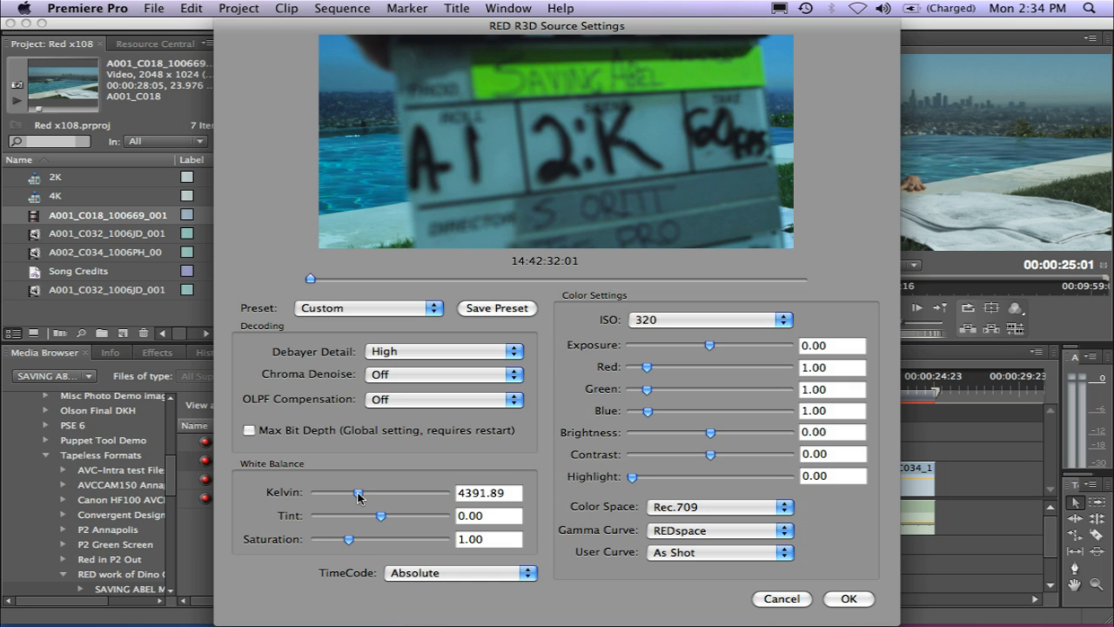
{"action": "left_click_drag", "start_coordinate": [357, 539], "coordinate": [366, 540]}
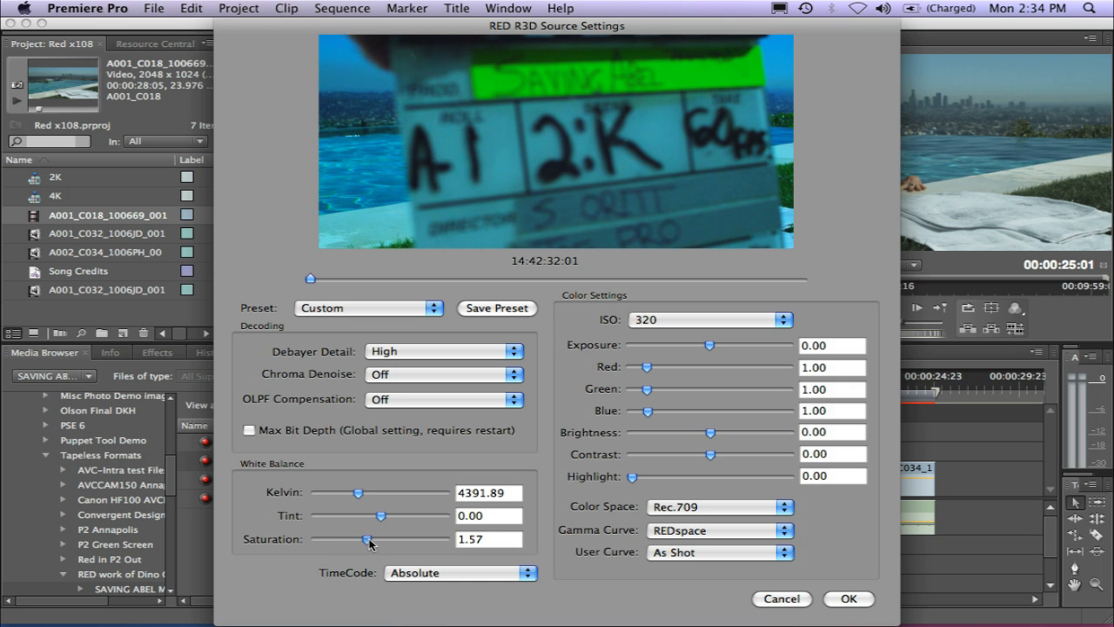
Previewing the pool shot, raise red gain to 2.15 and saturation to 1.89.
{"action": "left_click_drag", "start_coordinate": [310, 279], "coordinate": [328, 280]}
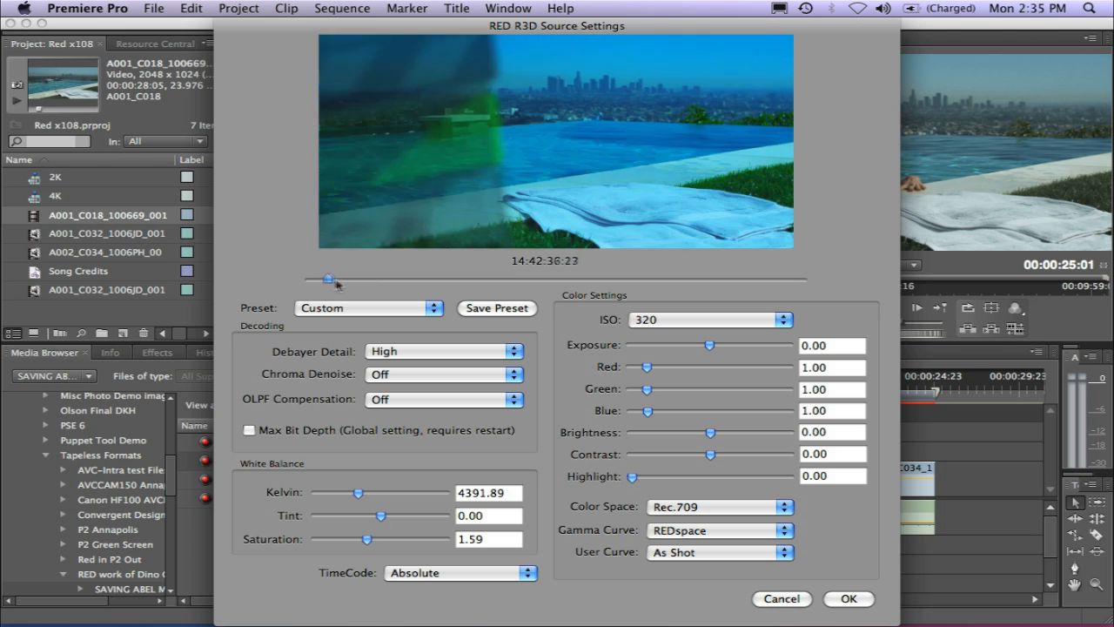
{"action": "left_click_drag", "start_coordinate": [327, 279], "coordinate": [379, 278]}
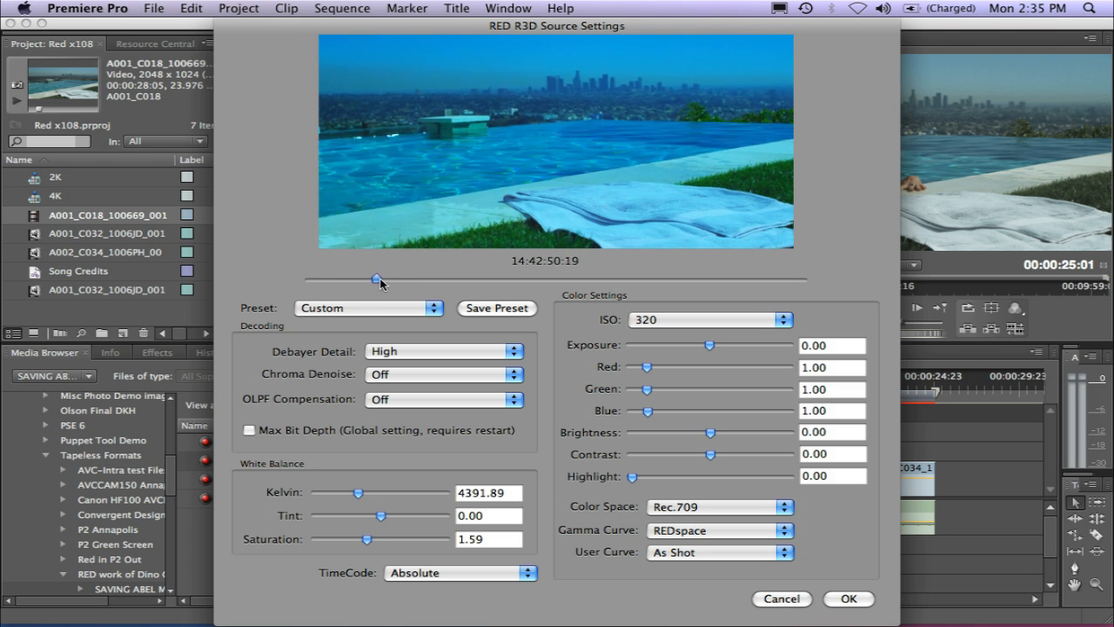
{"action": "left_click_drag", "start_coordinate": [379, 278], "coordinate": [394, 278]}
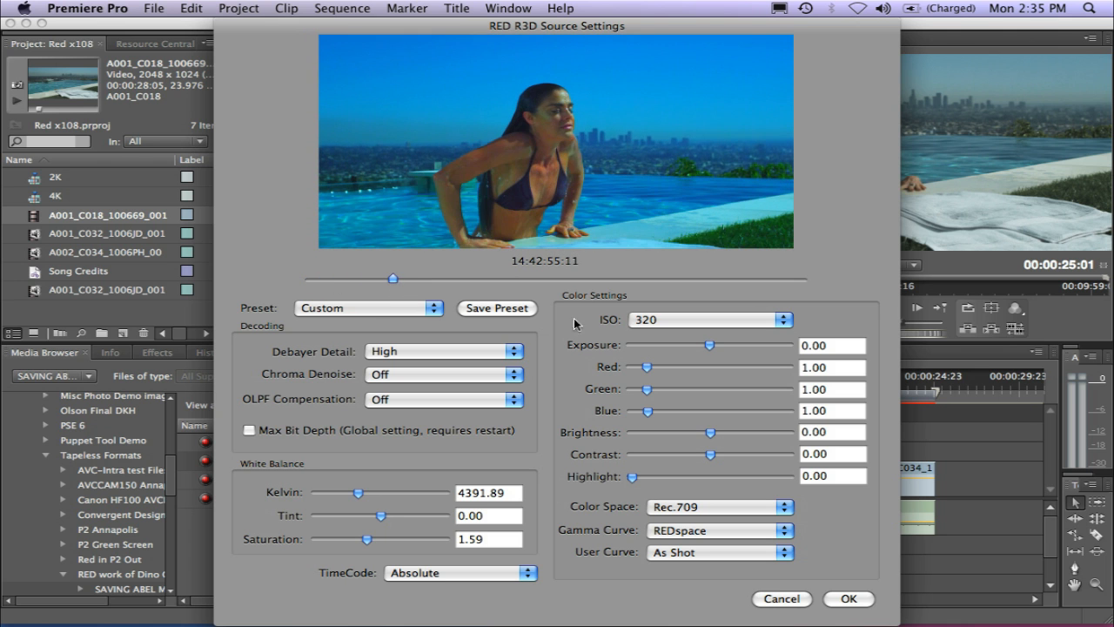
{"action": "left_click_drag", "start_coordinate": [642, 365], "coordinate": [659, 366]}
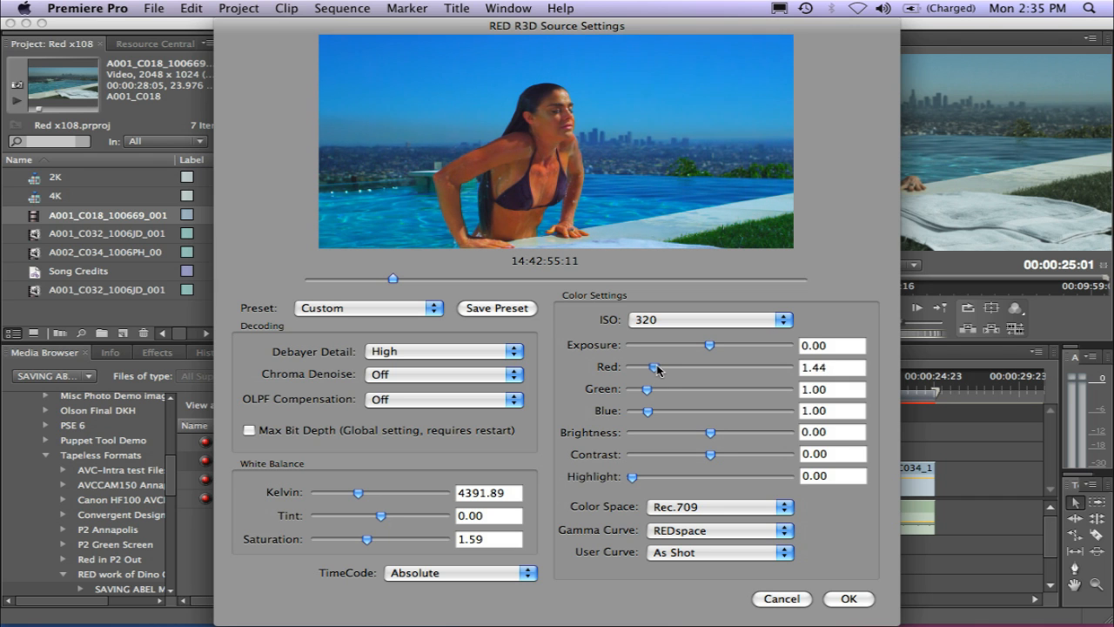
{"action": "left_click_drag", "start_coordinate": [655, 367], "coordinate": [662, 367]}
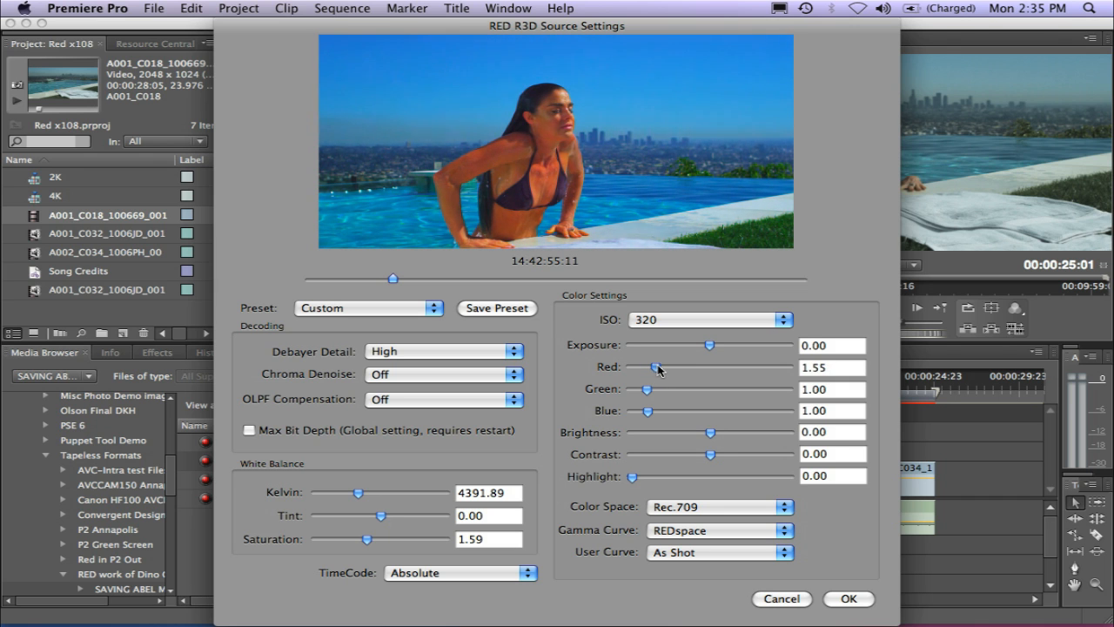
{"action": "left_click_drag", "start_coordinate": [654, 367], "coordinate": [669, 367]}
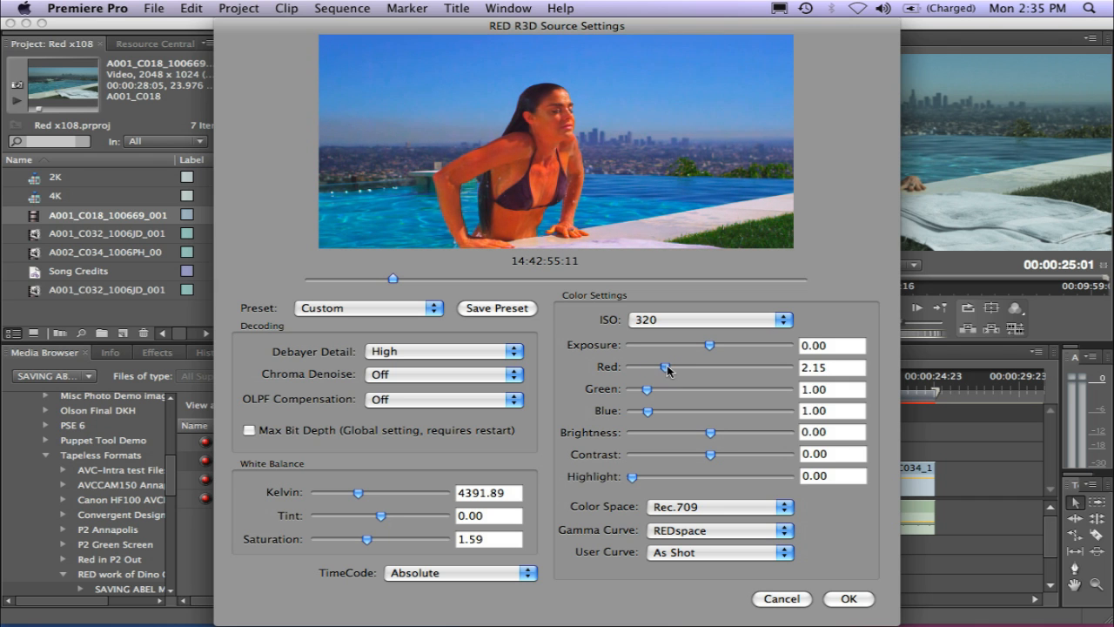
{"action": "mouse_move", "coordinate": [467, 512]}
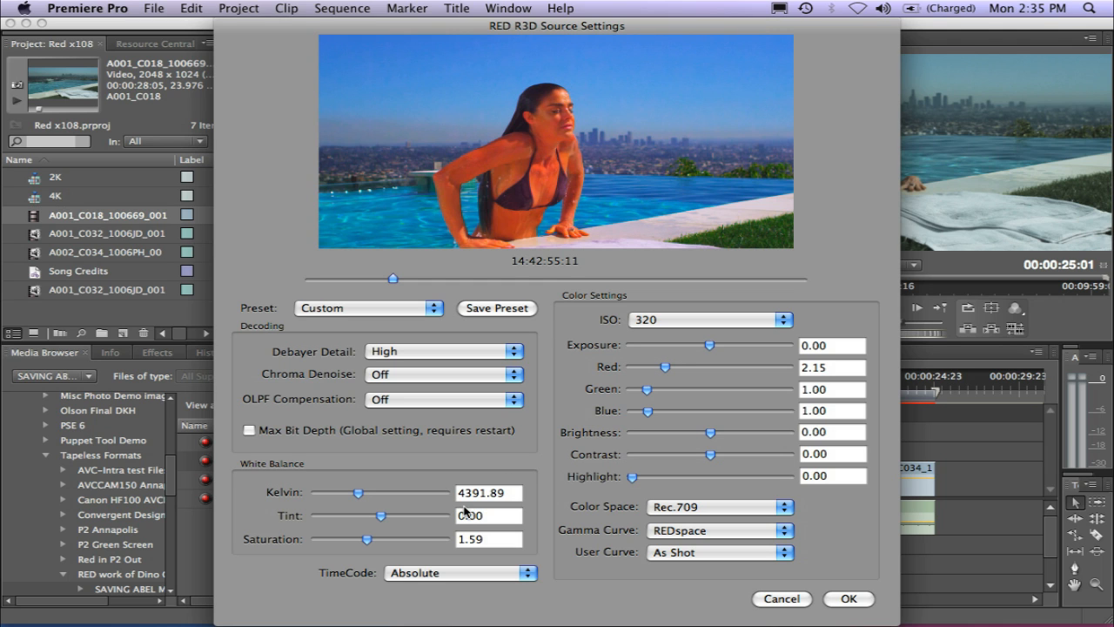
{"action": "left_click_drag", "start_coordinate": [366, 540], "coordinate": [376, 540]}
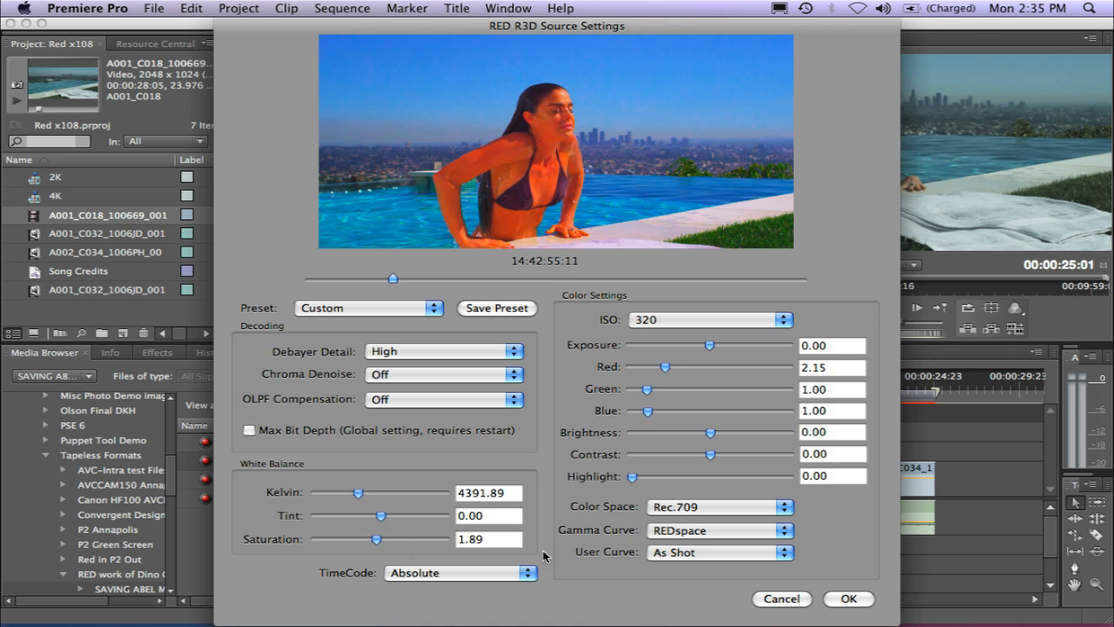
Apply the RED source settings and scrub the timeline to the pool shot.
{"action": "left_click", "coordinate": [848, 599]}
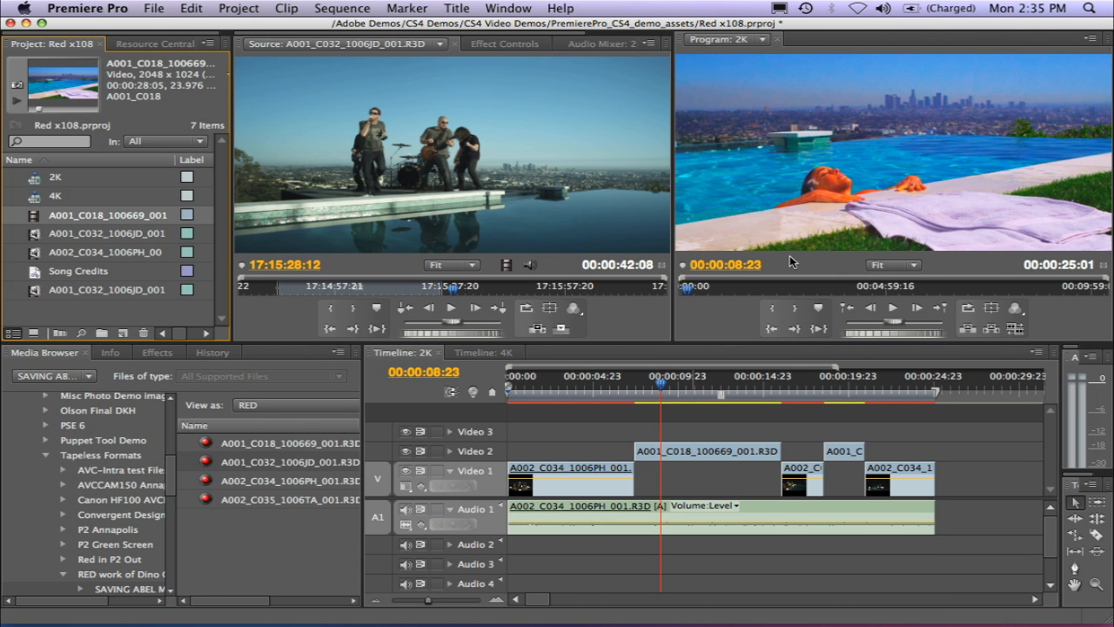
{"action": "left_click_drag", "start_coordinate": [662, 383], "coordinate": [689, 383]}
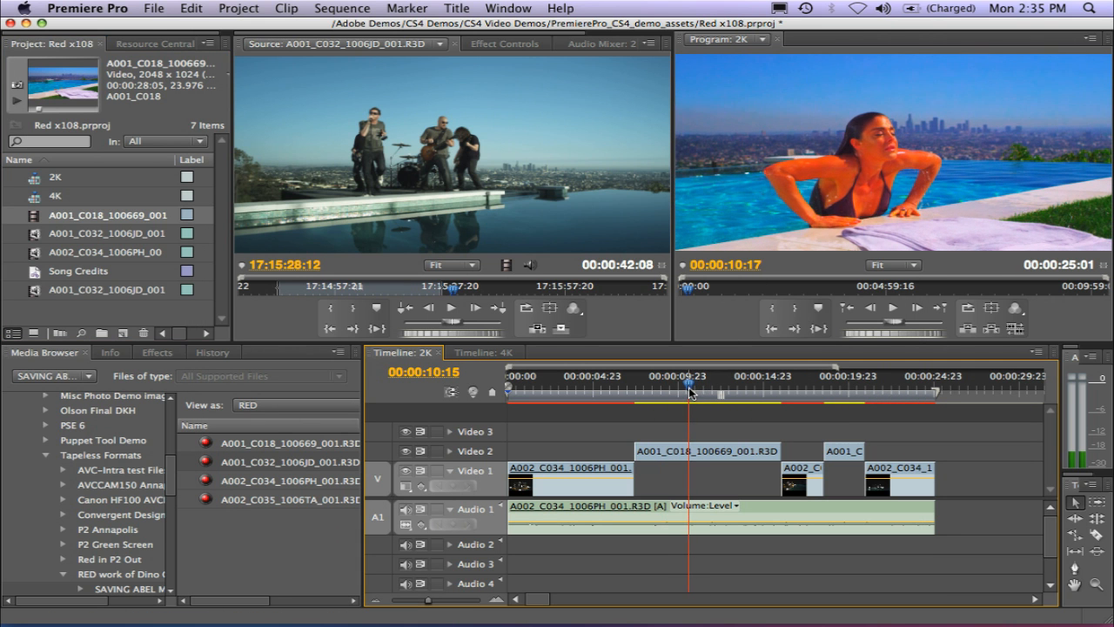